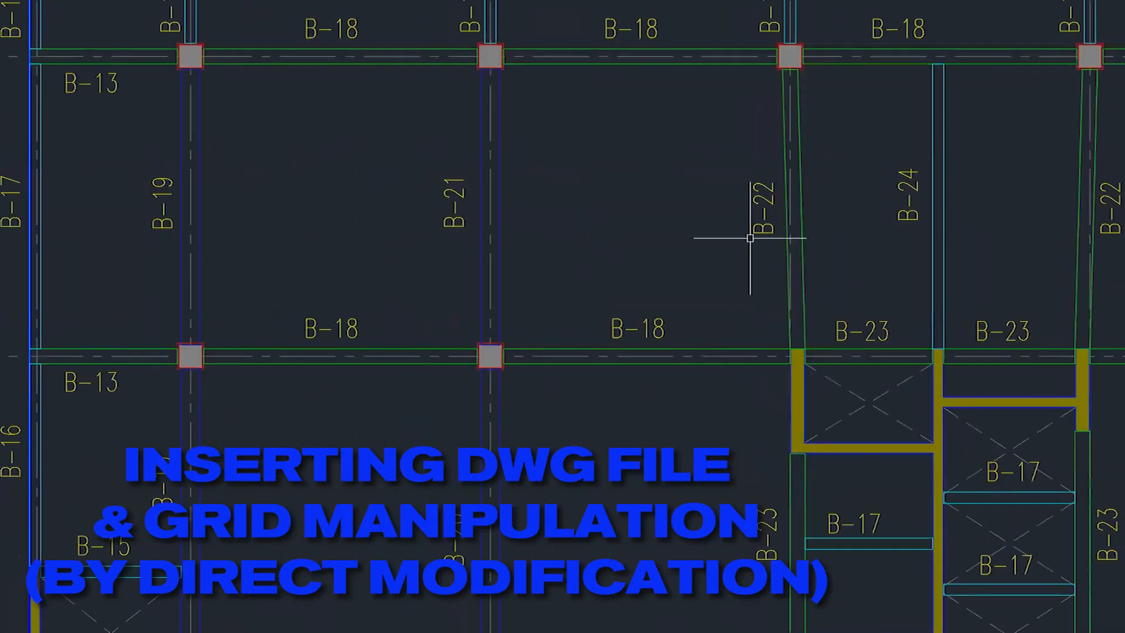
mouse_move(691, 392)
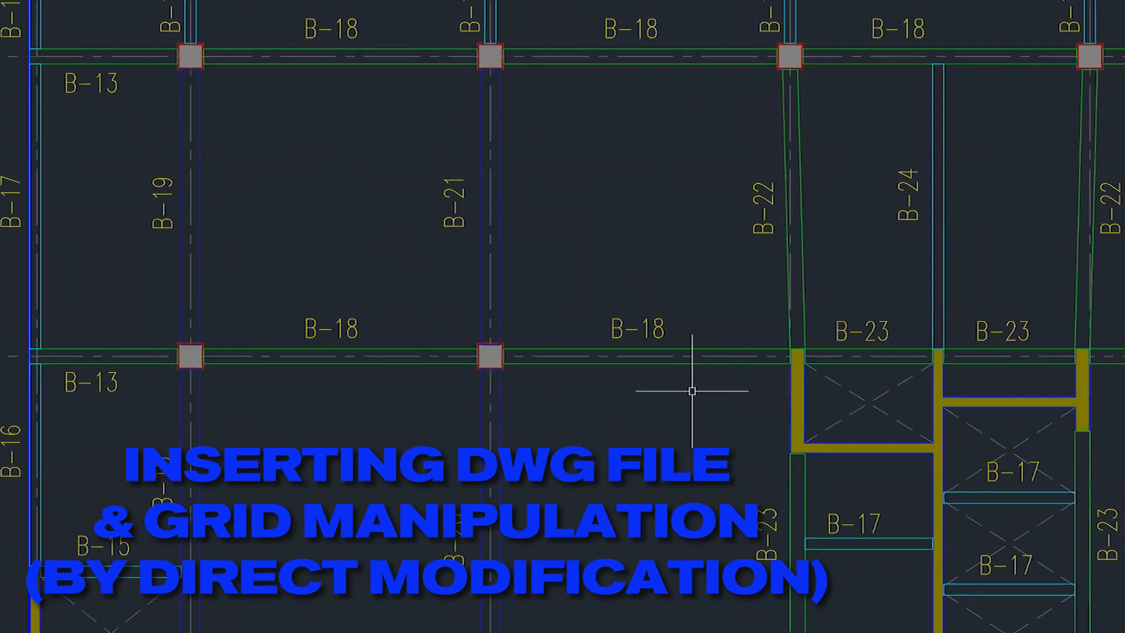
Step: Inspect the framing plan and start a circle command (ci) while reviewing it
scroll(down, 3)
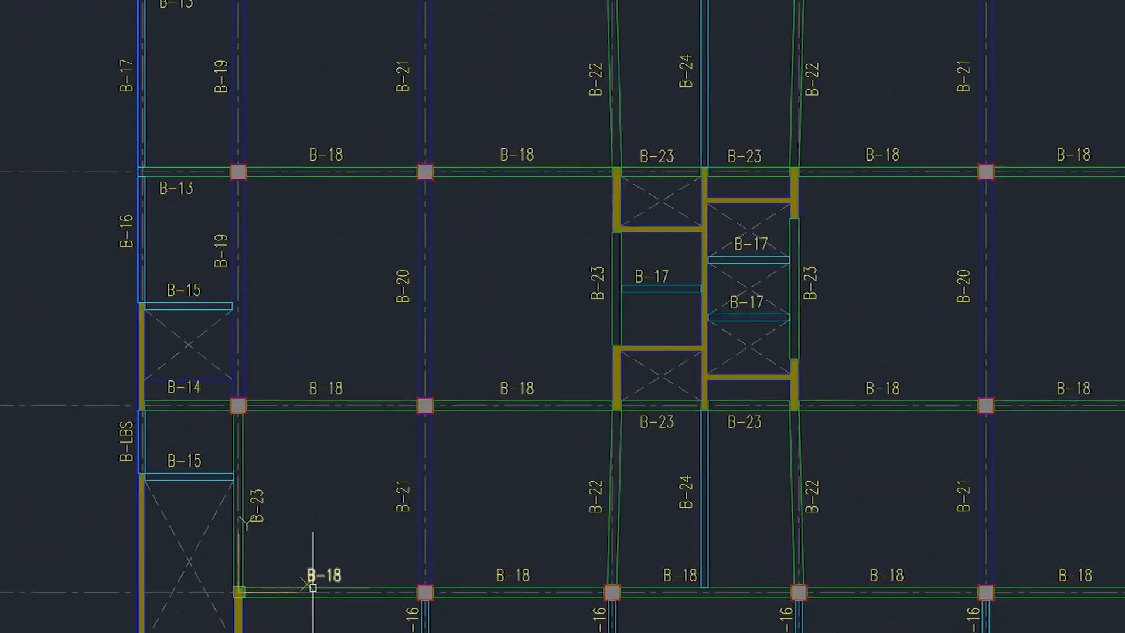
scroll(down, 3)
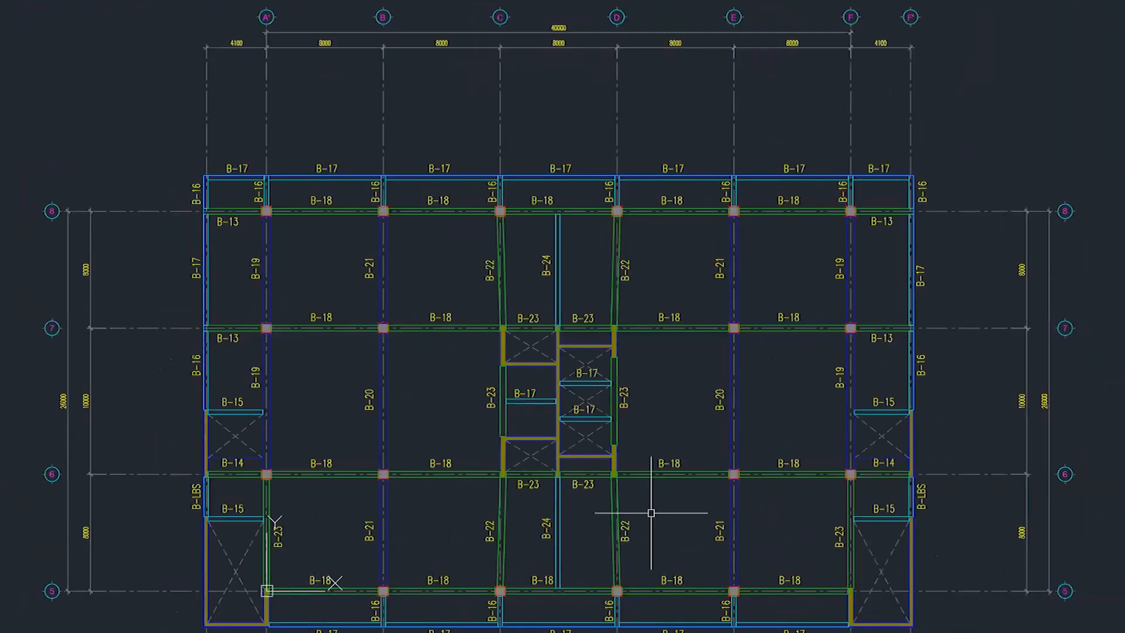
scroll(up, 3)
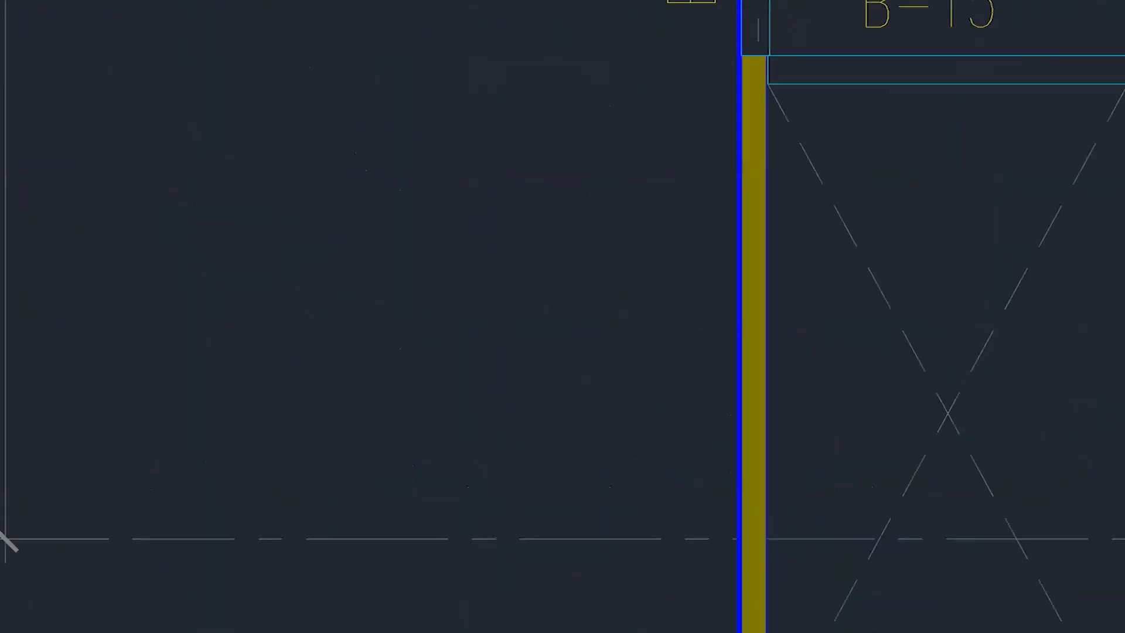
scroll(down, 3)
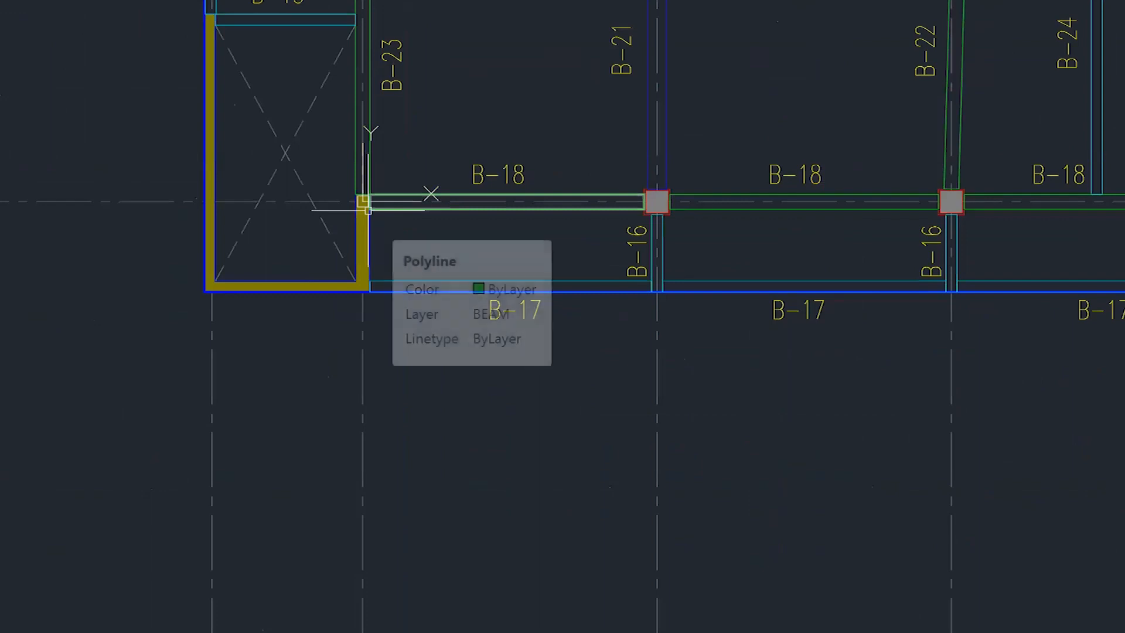
mouse_move(385, 271)
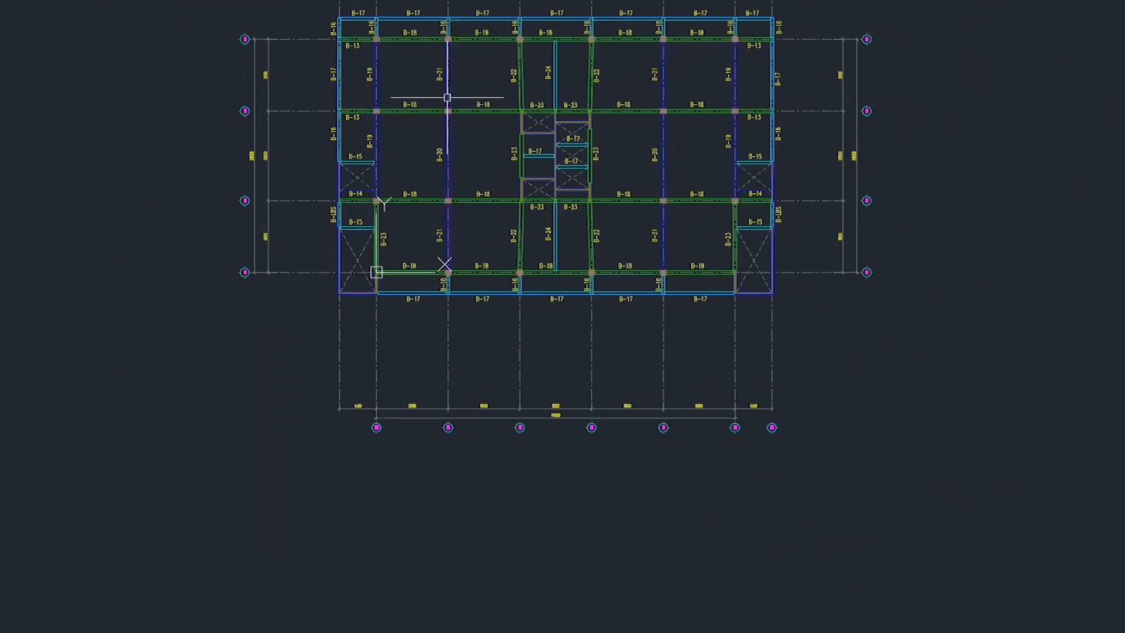
text(ci)
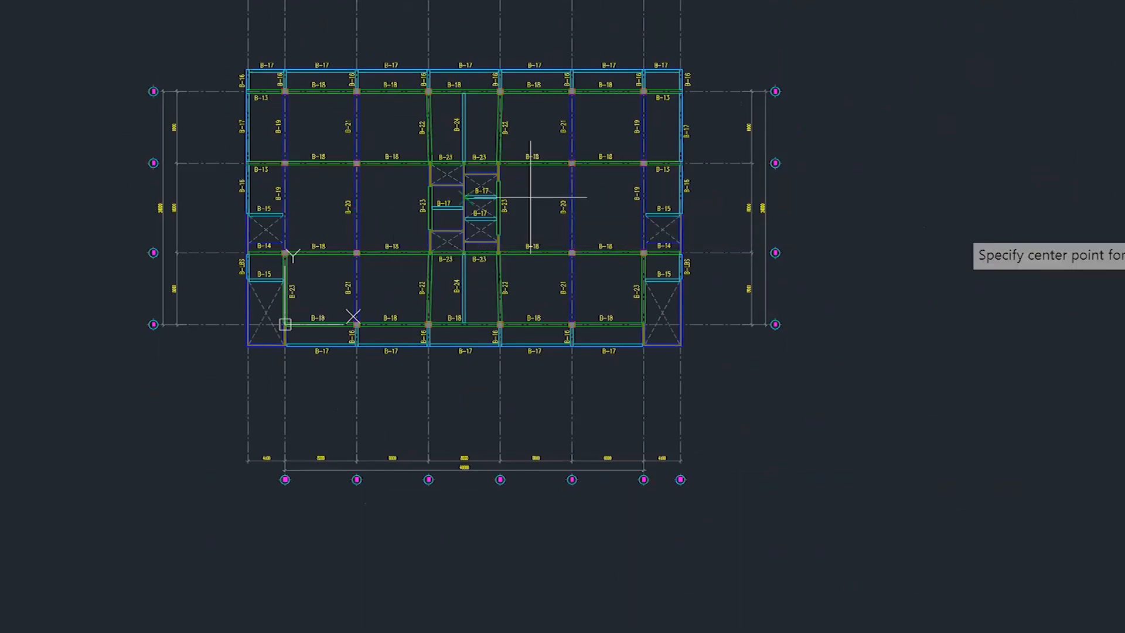
mouse_move(1028, 251)
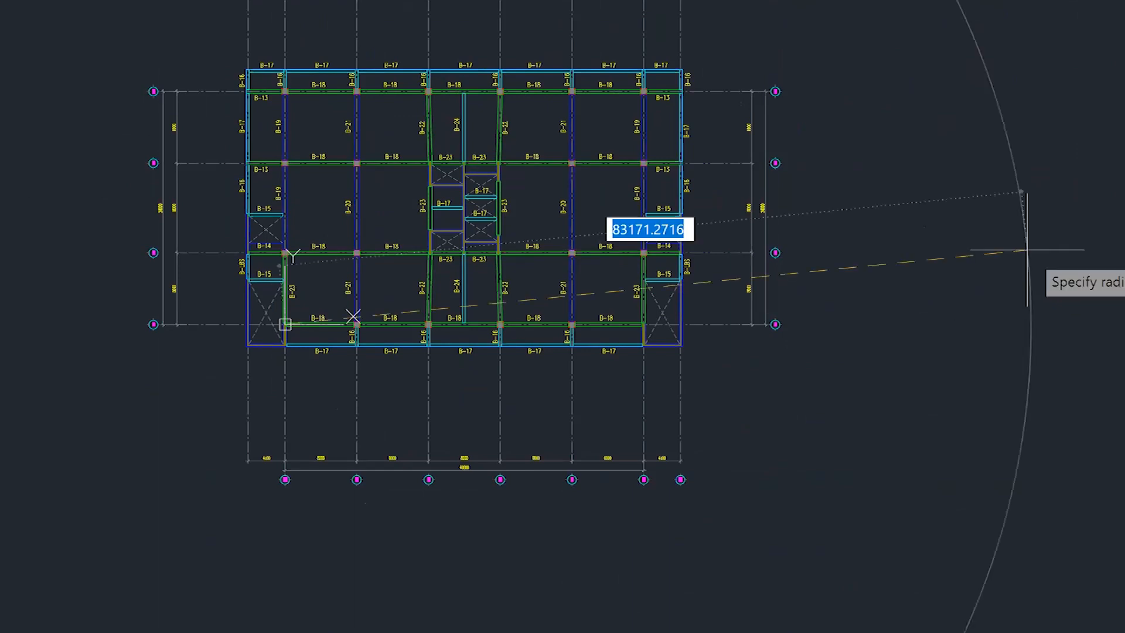
mouse_move(774, 484)
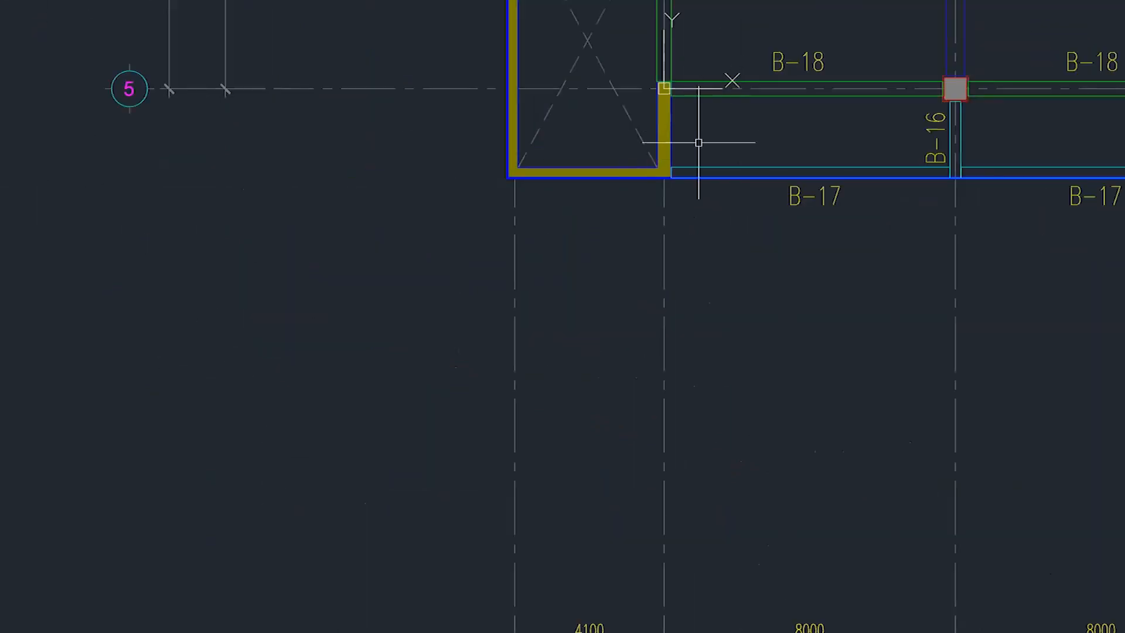
scroll(down, 3)
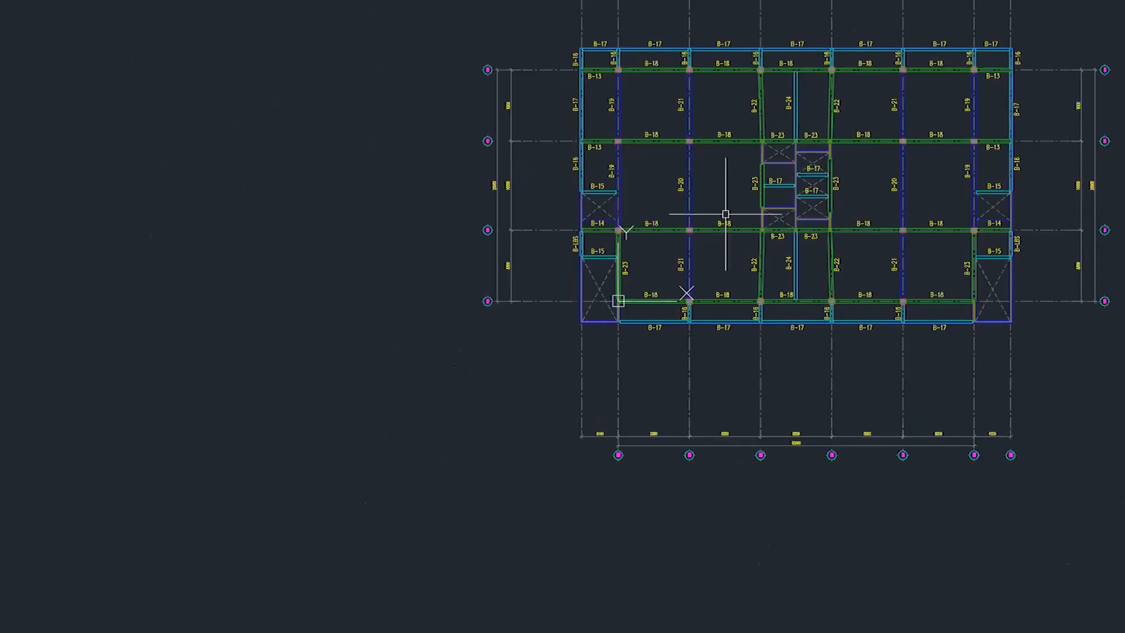
scroll(up, 3)
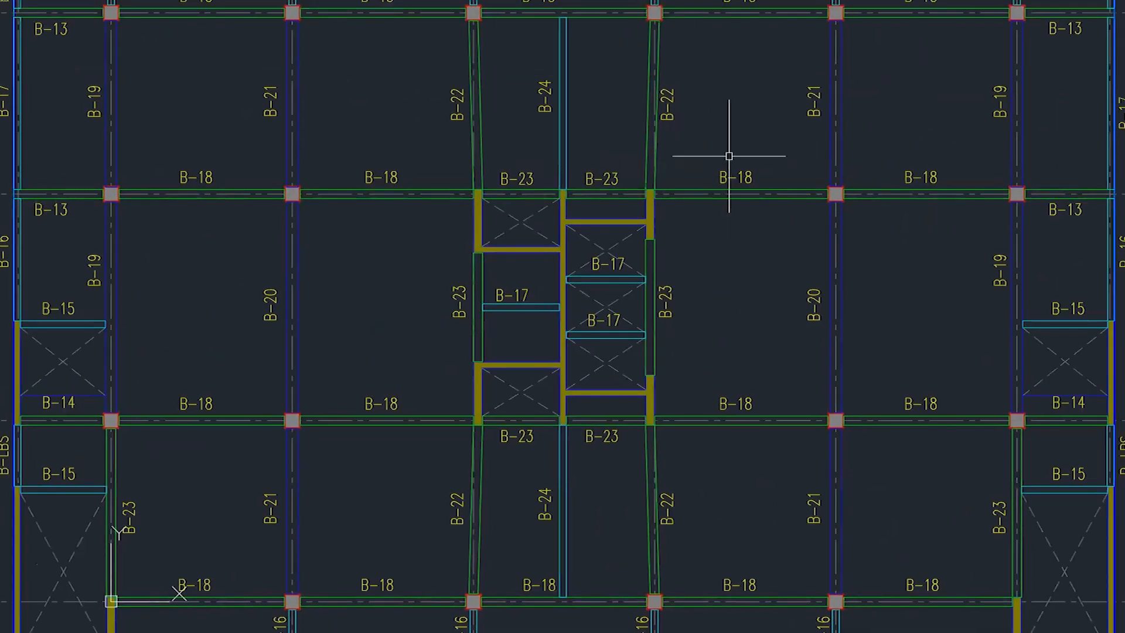
mouse_move(270, 357)
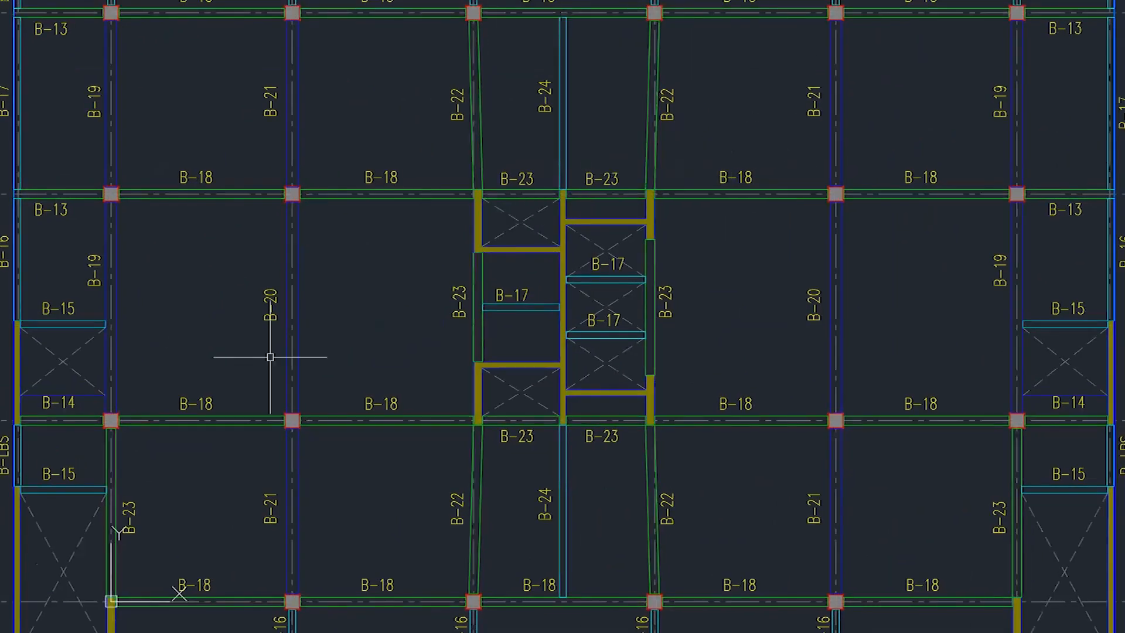
Step: Bring up Drawing Units (un) to confirm decimal lengths and millimetre insertion scale
text(un)
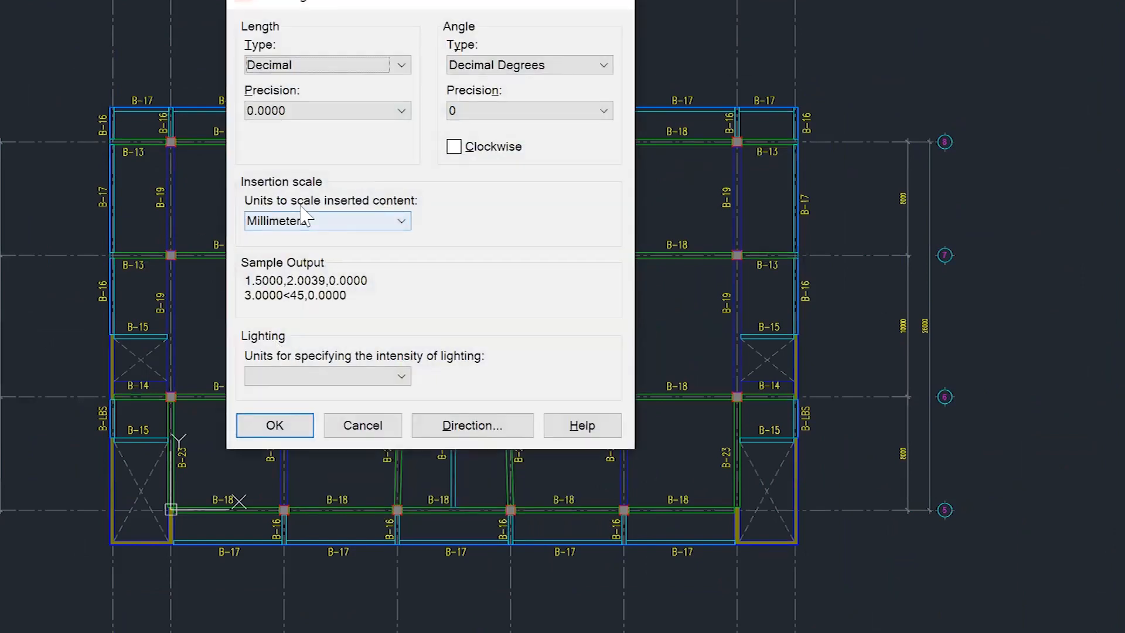
mouse_move(351, 232)
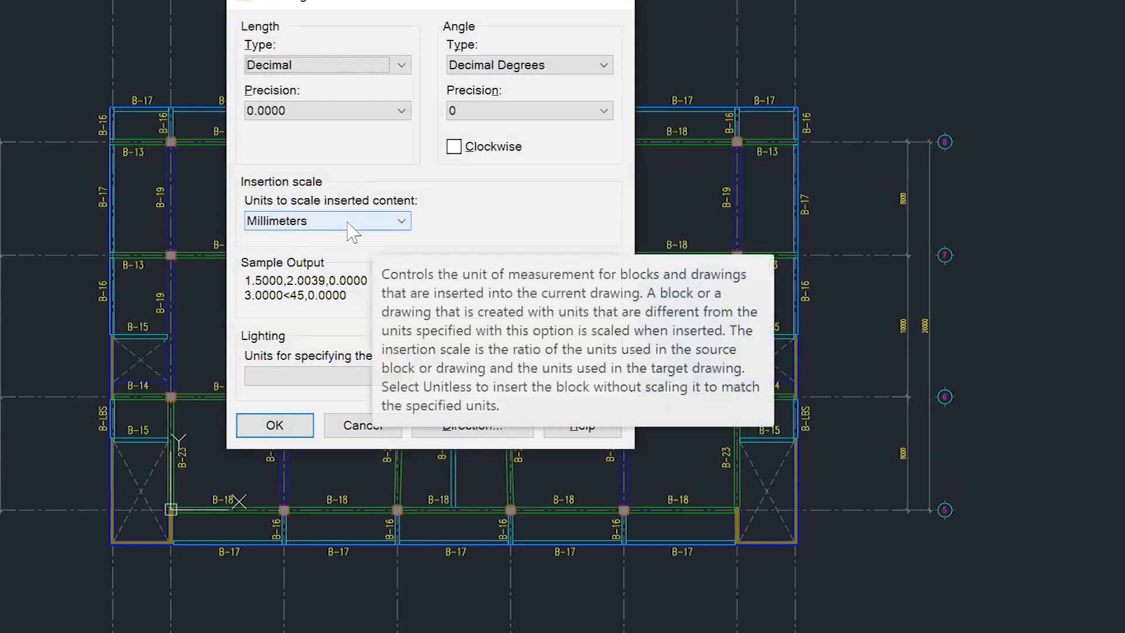
mouse_move(301, 453)
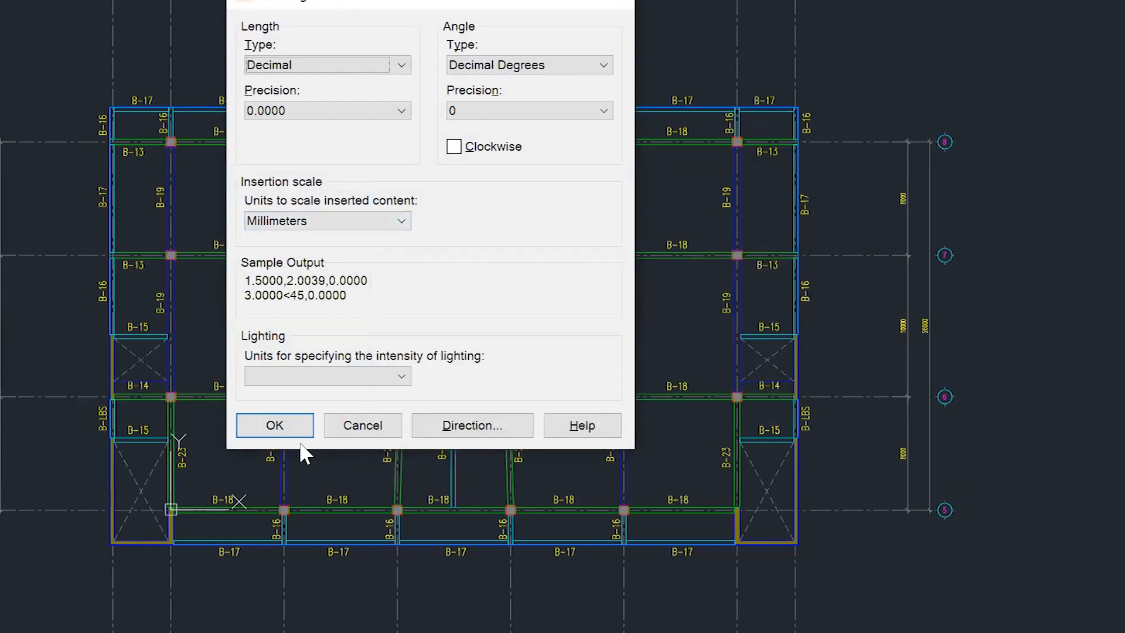
mouse_move(307, 442)
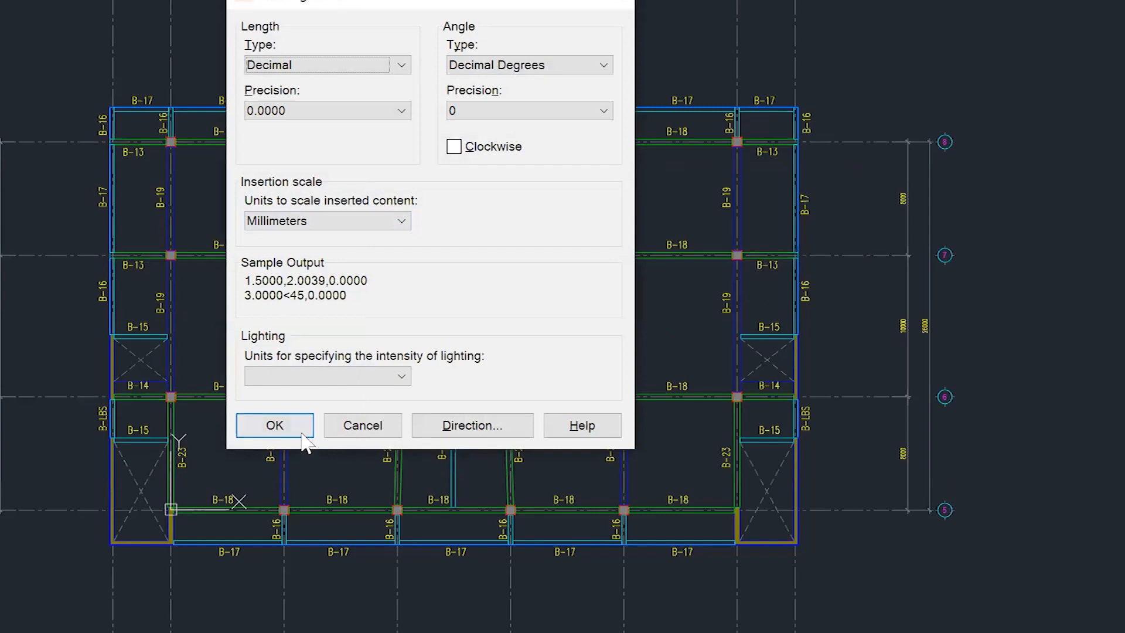
mouse_move(327, 220)
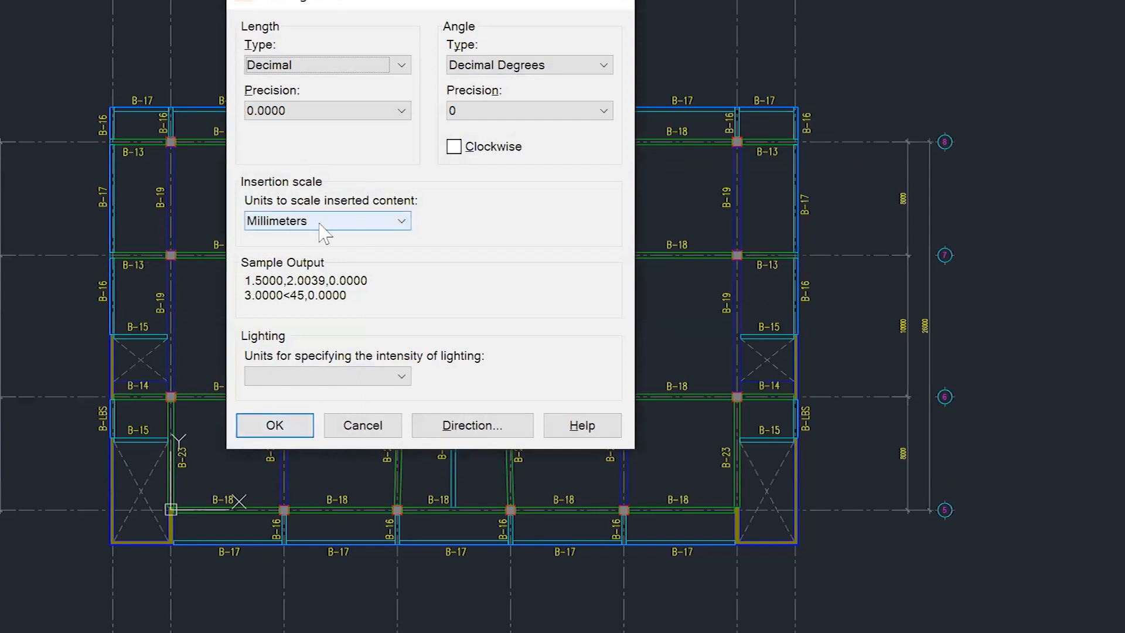
mouse_move(327, 221)
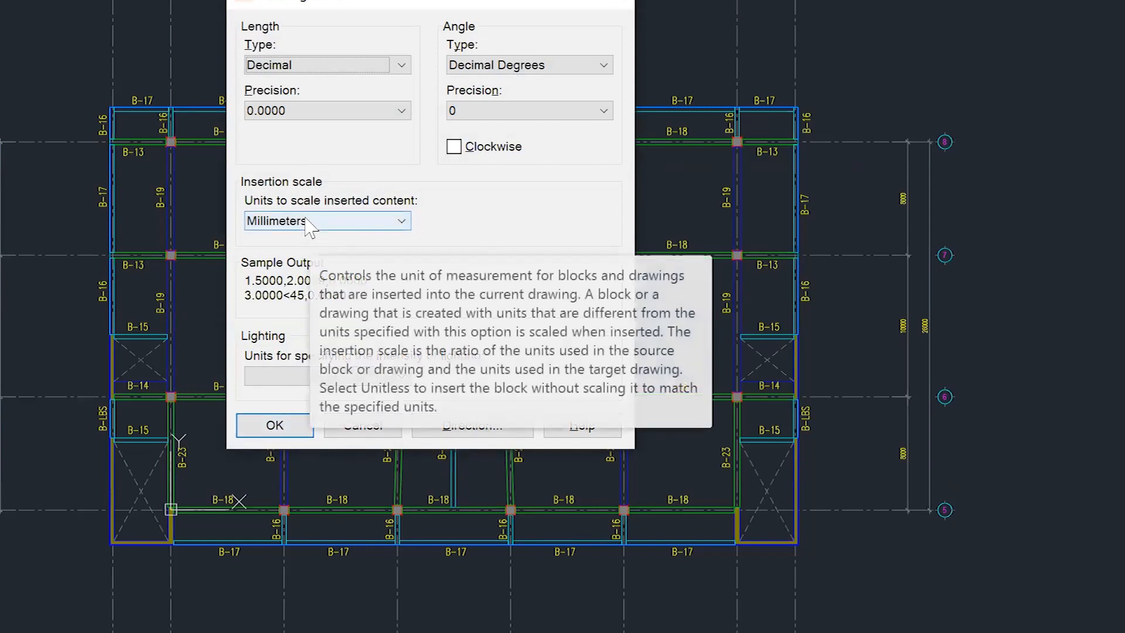
mouse_move(342, 226)
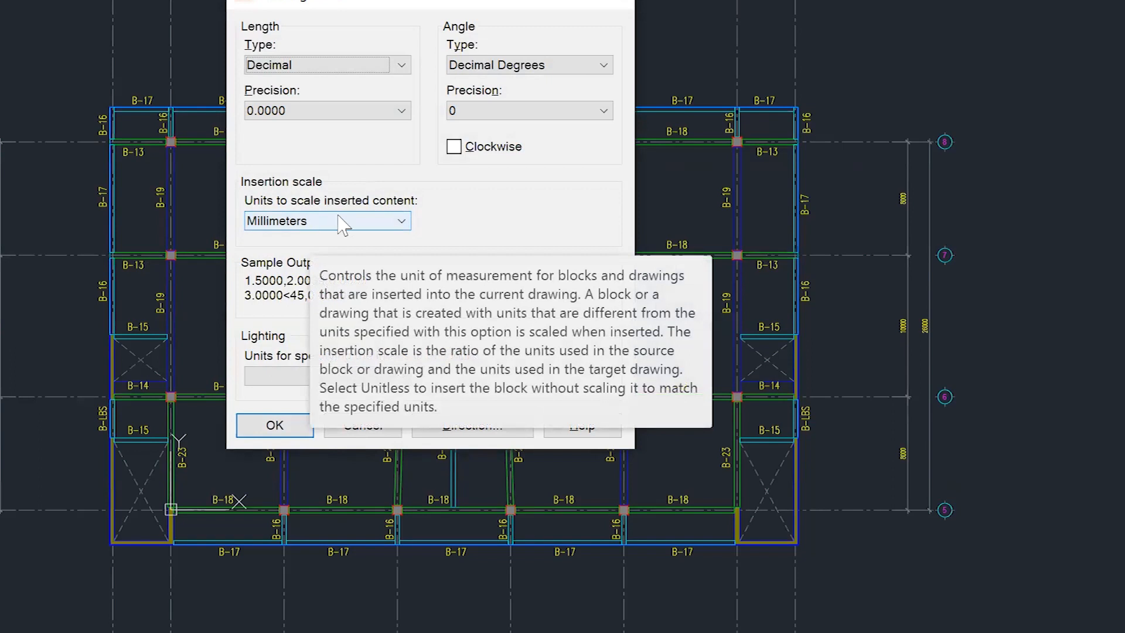
mouse_move(680, 381)
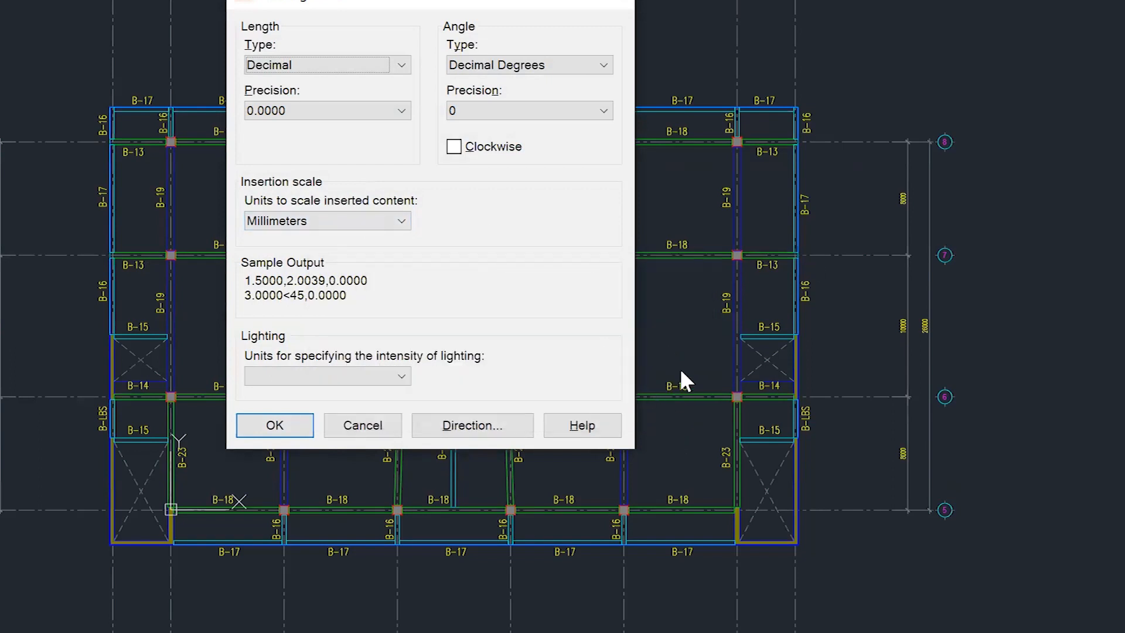
mouse_move(800, 412)
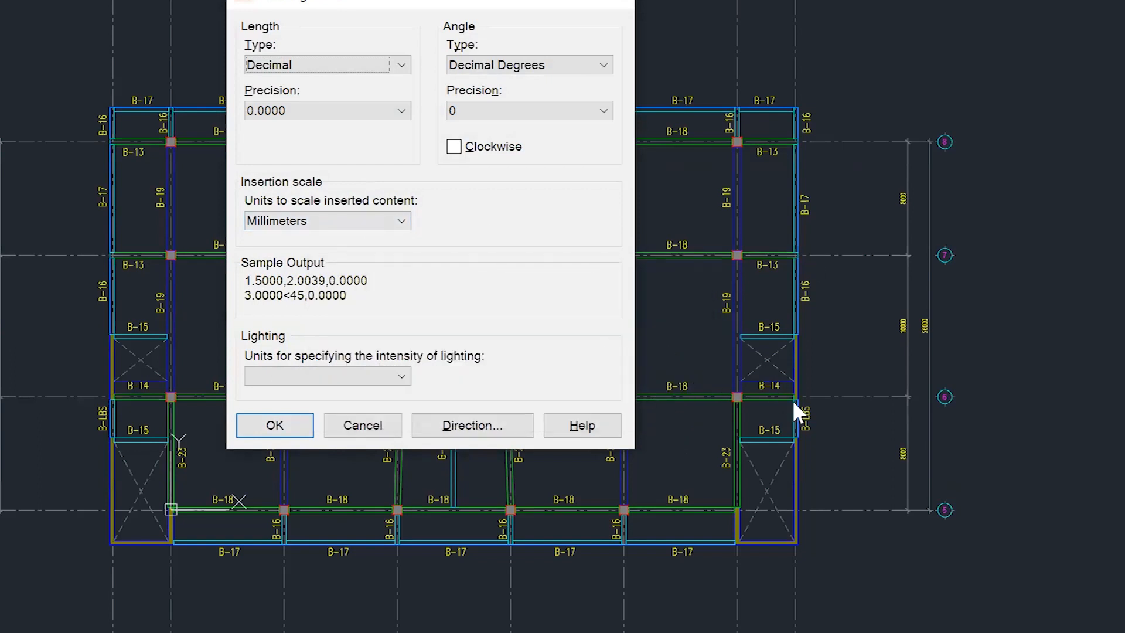
mouse_move(749, 208)
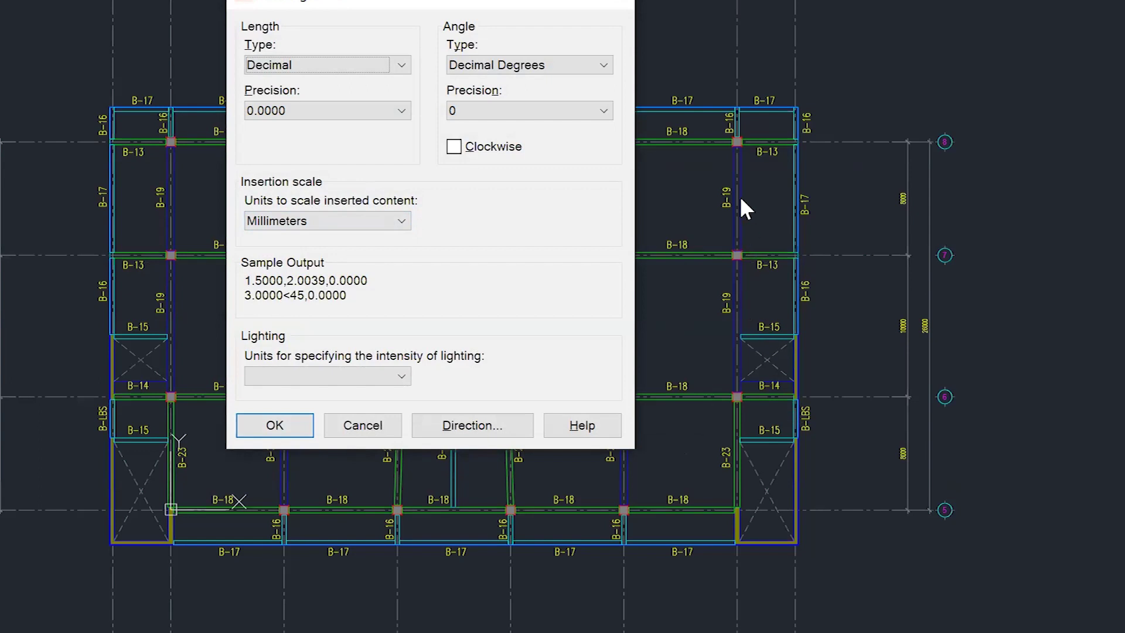
mouse_move(615, 25)
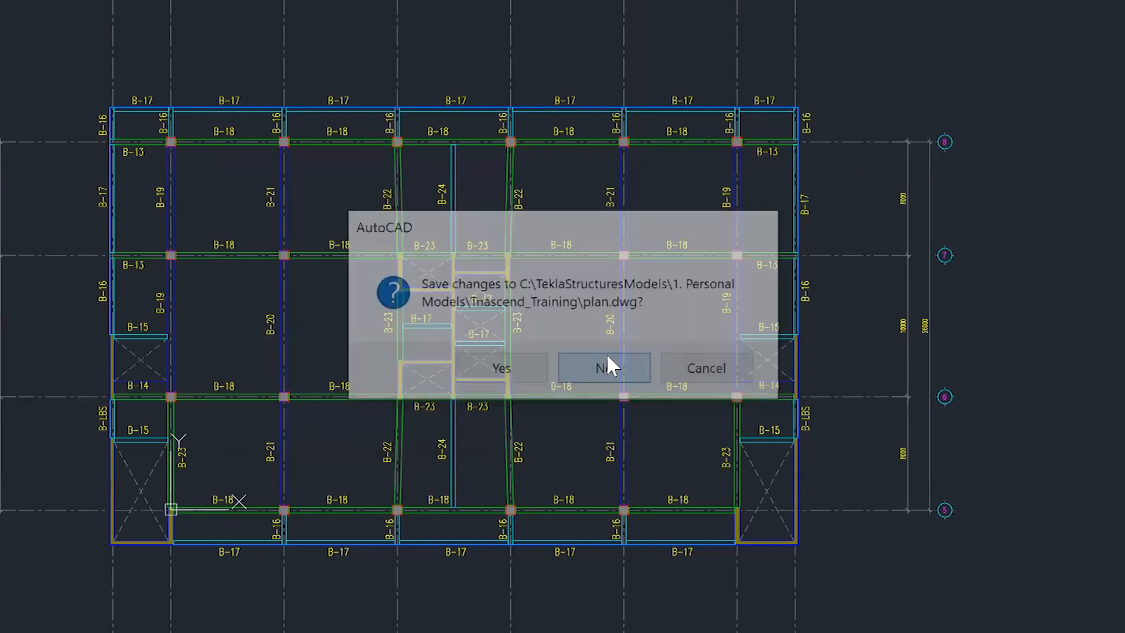
Step: Discard changes and close plan.dwg without saving
click(602, 367)
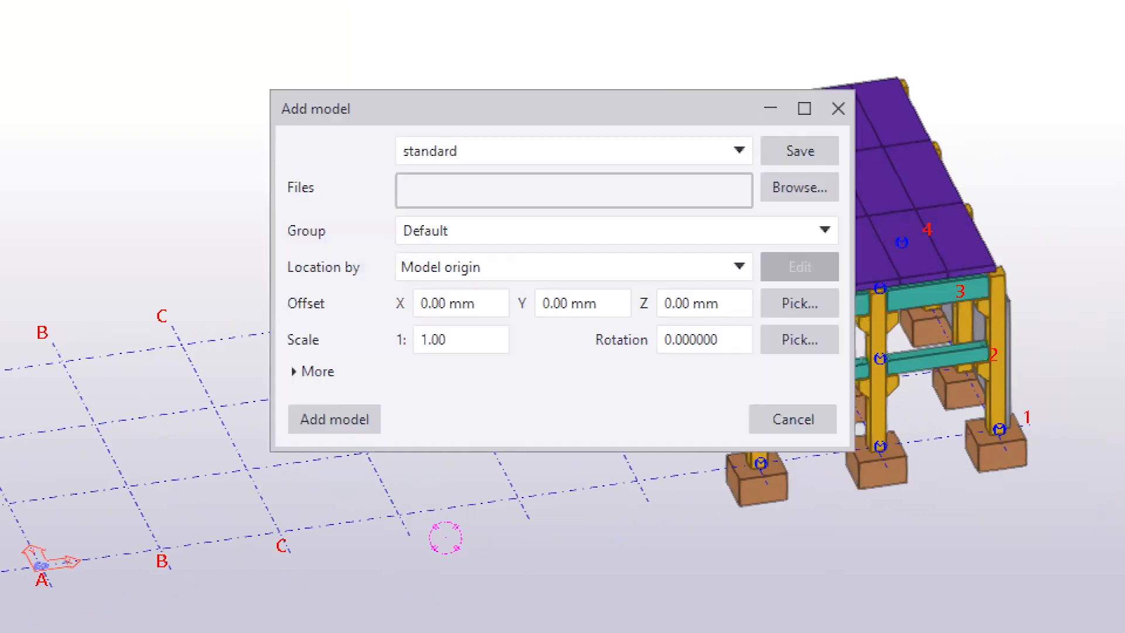
mouse_move(539, 78)
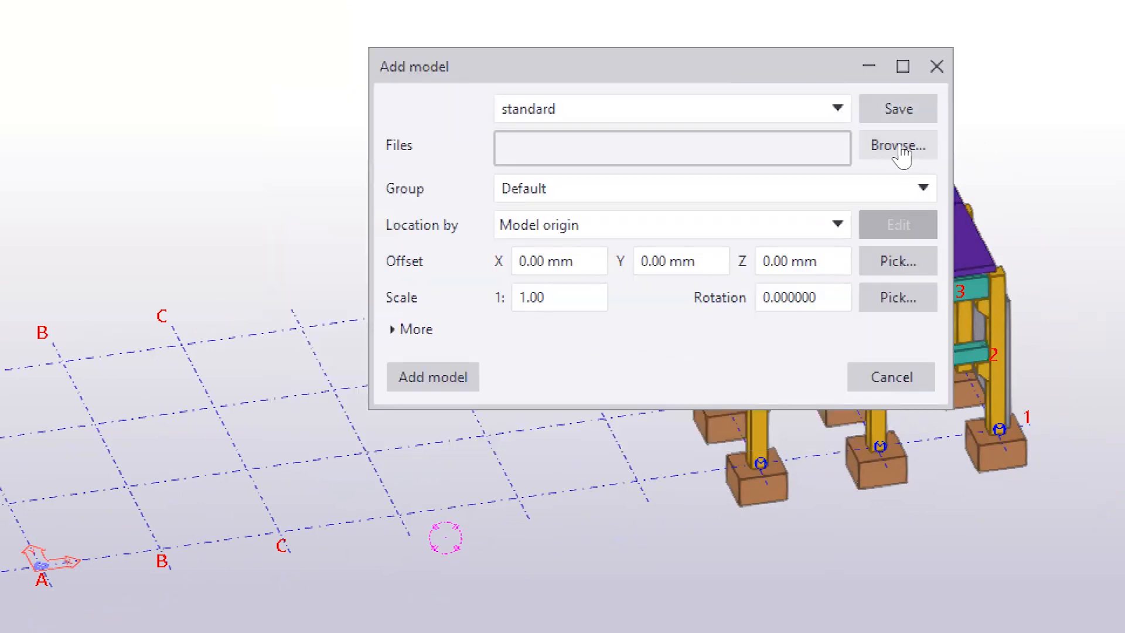
Step: Choose the structural plan DWG as the file for the reference model
click(896, 145)
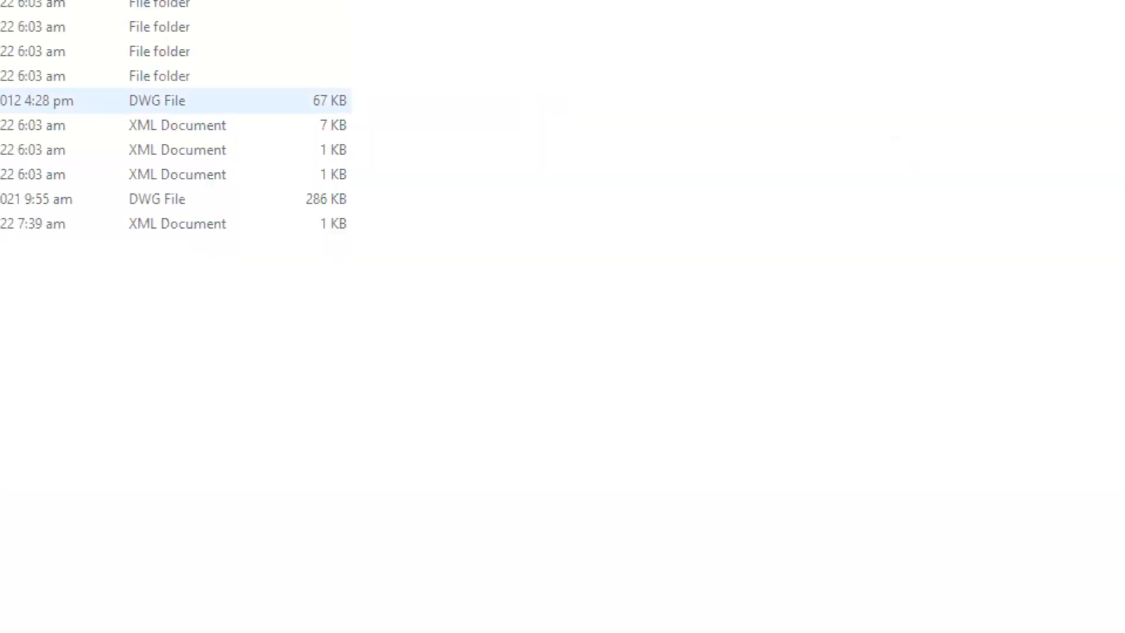
click(155, 199)
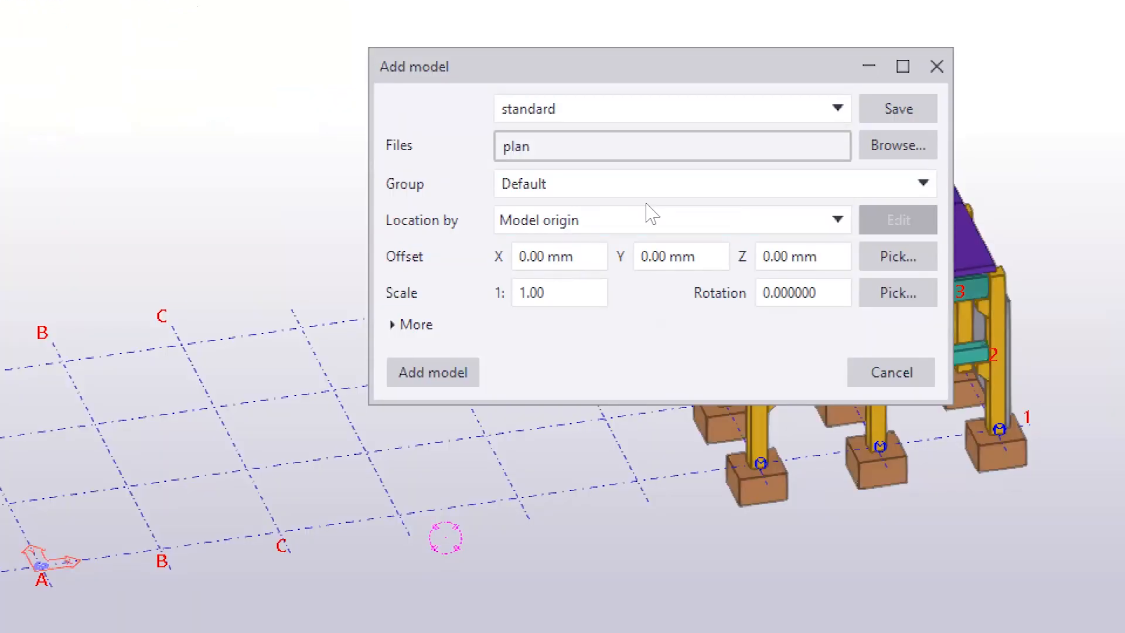
Step: Keep location by model origin with X and Y offsets 0 and scale 1:1.00
click(558, 256)
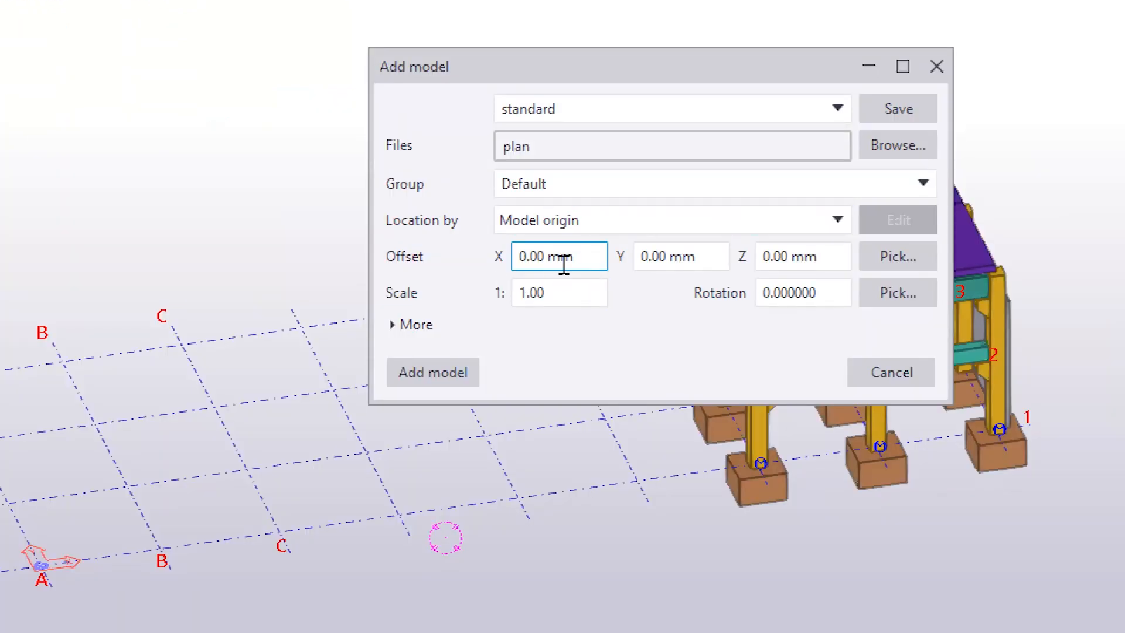
mouse_move(585, 257)
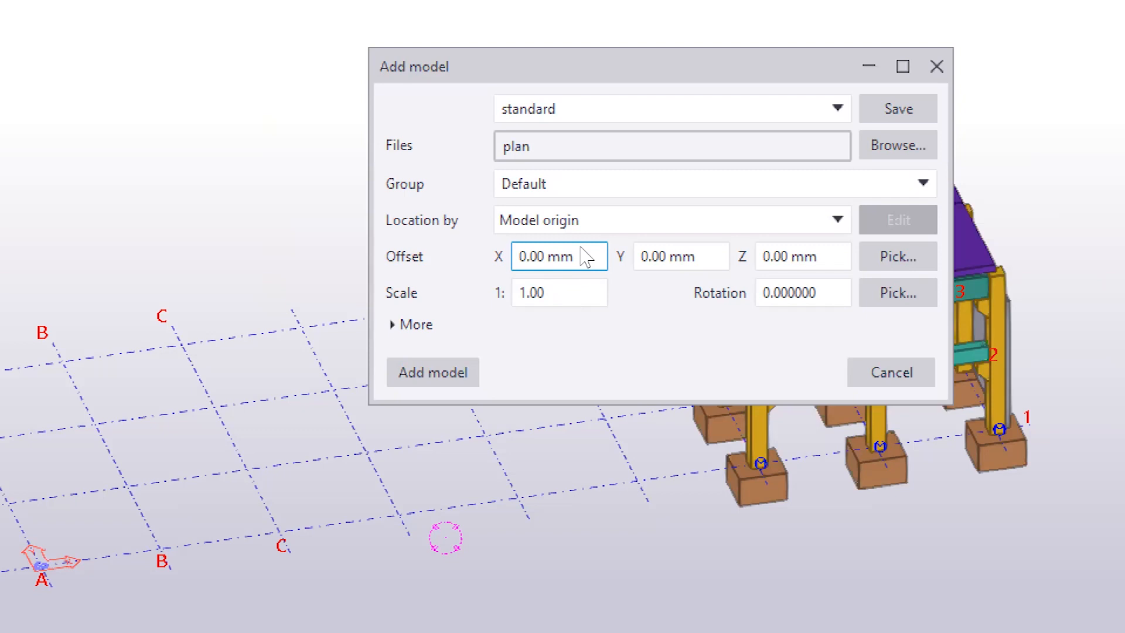
mouse_move(459, 266)
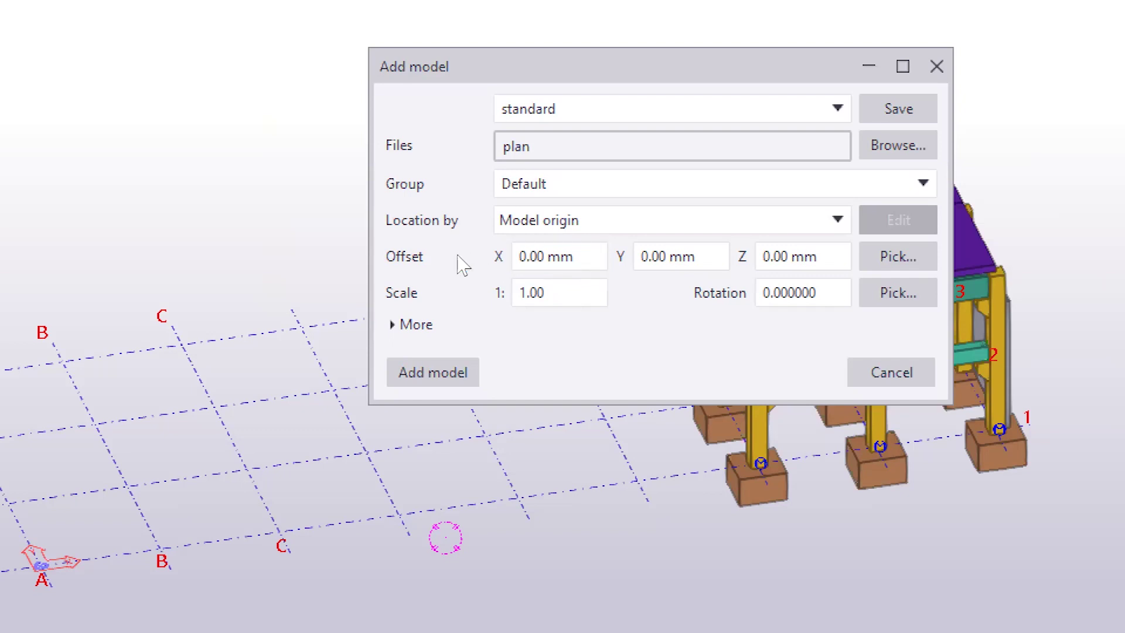
mouse_move(675, 264)
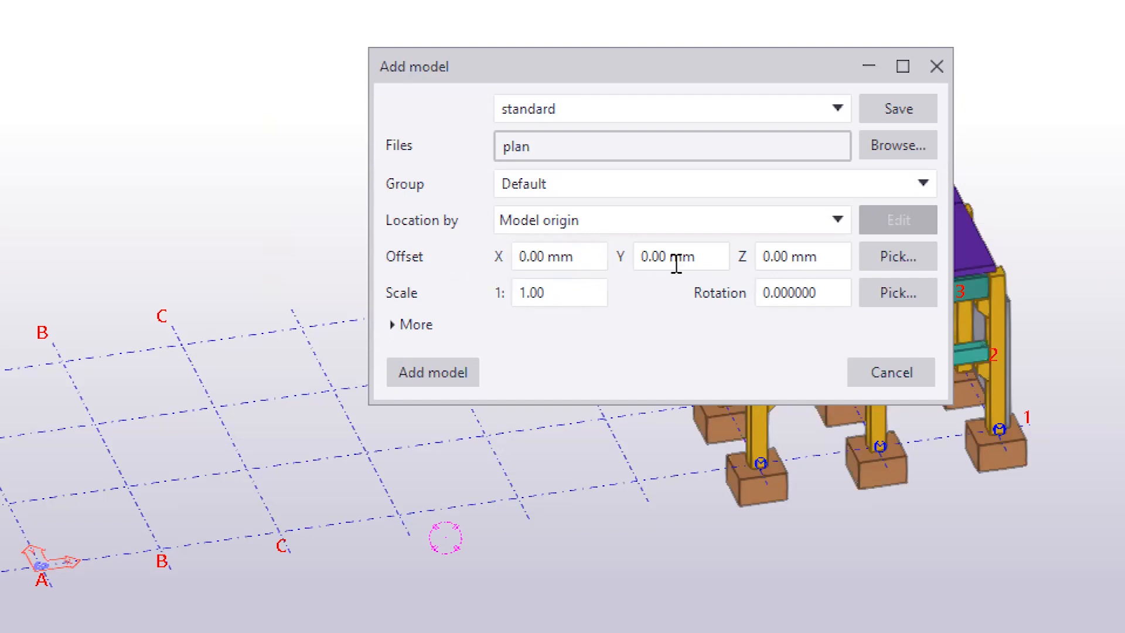
click(558, 256)
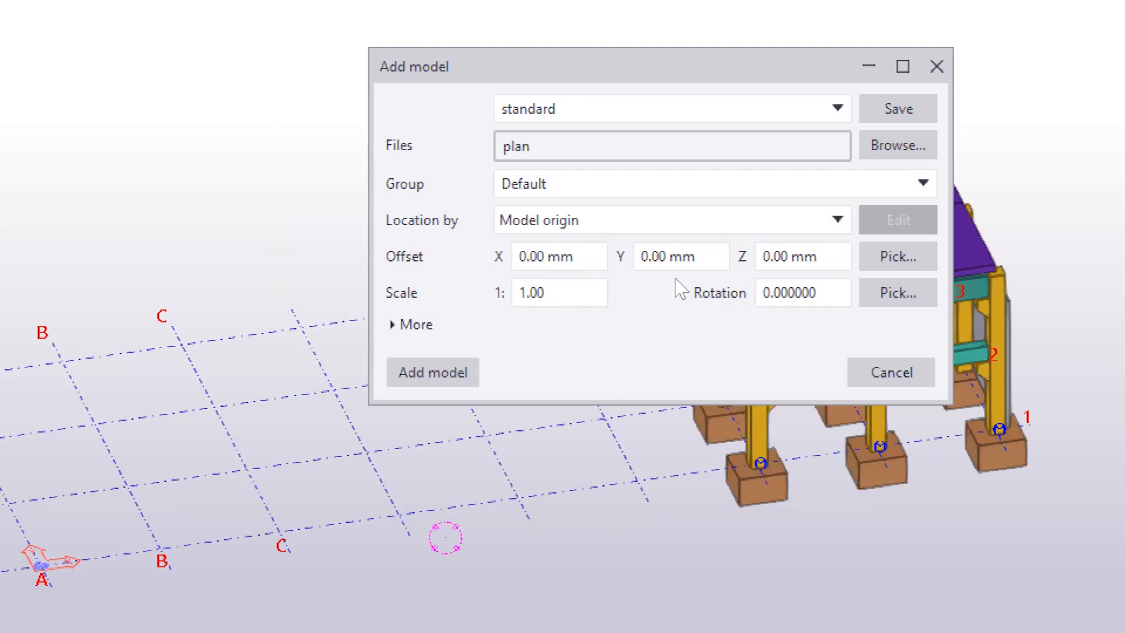
mouse_move(465, 291)
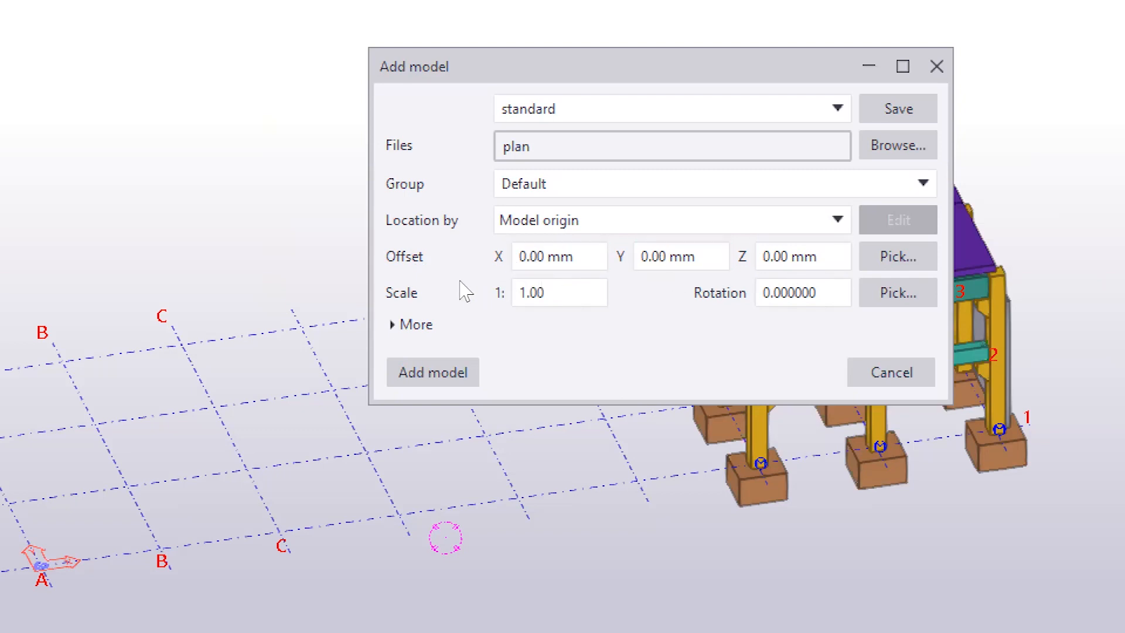
click(558, 292)
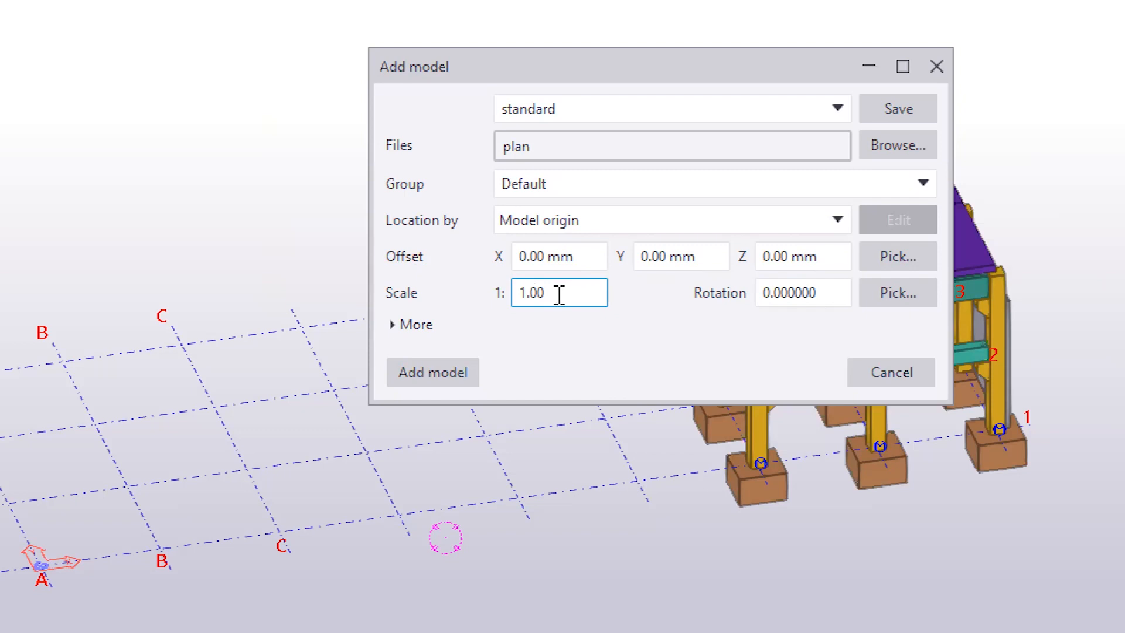
triple_click(558, 292)
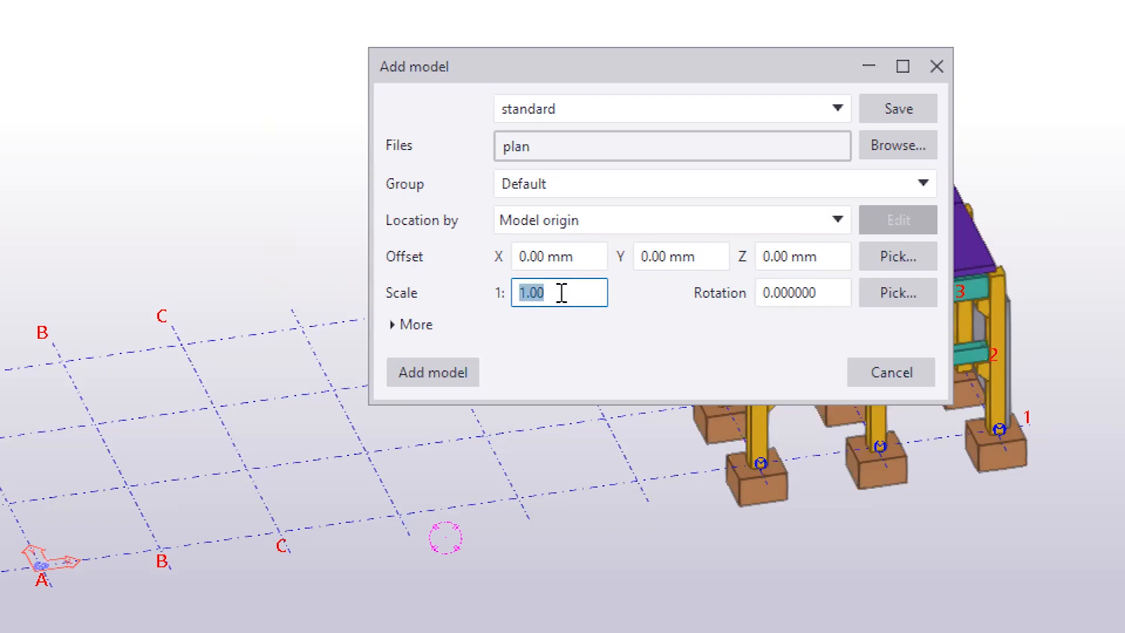
click(801, 292)
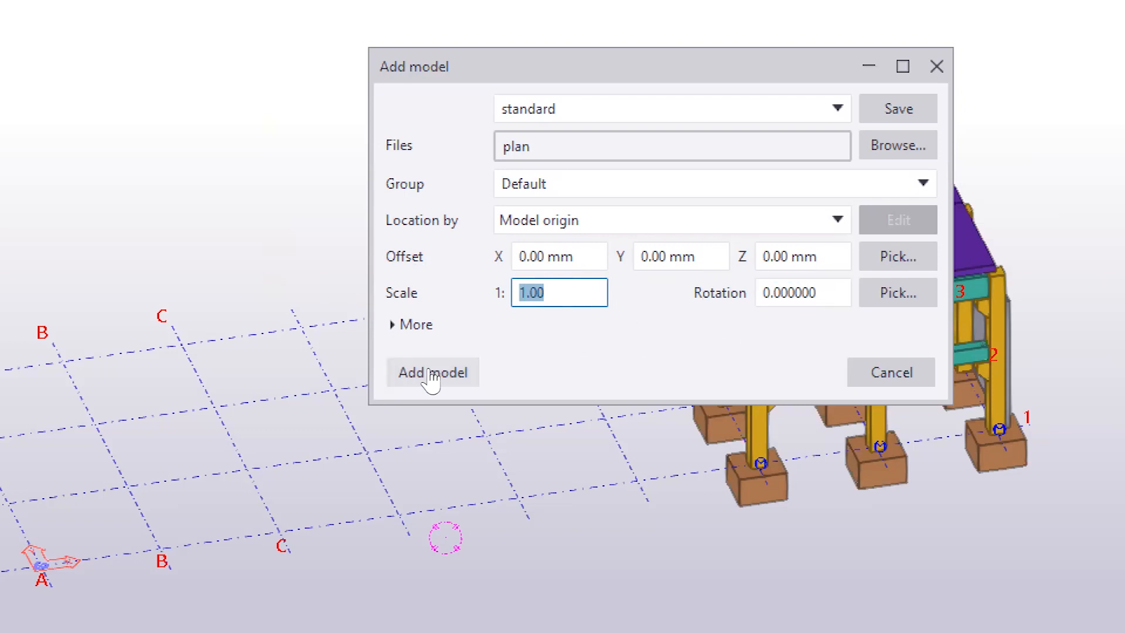
Step: Insert the plan as a reference model and confirm adding it
click(432, 372)
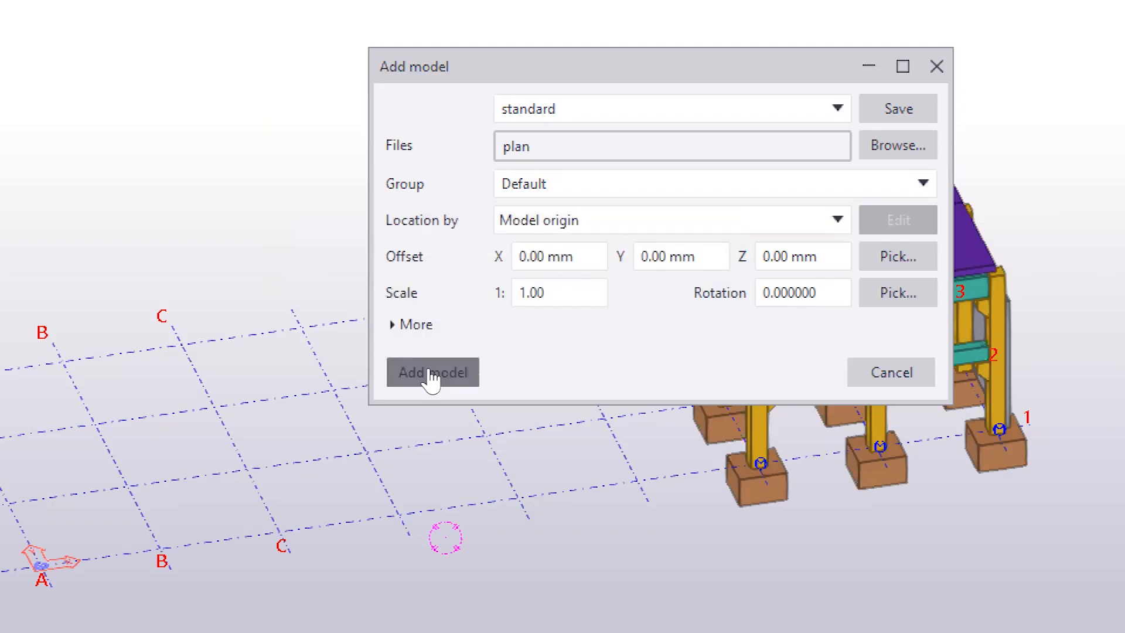
click(433, 371)
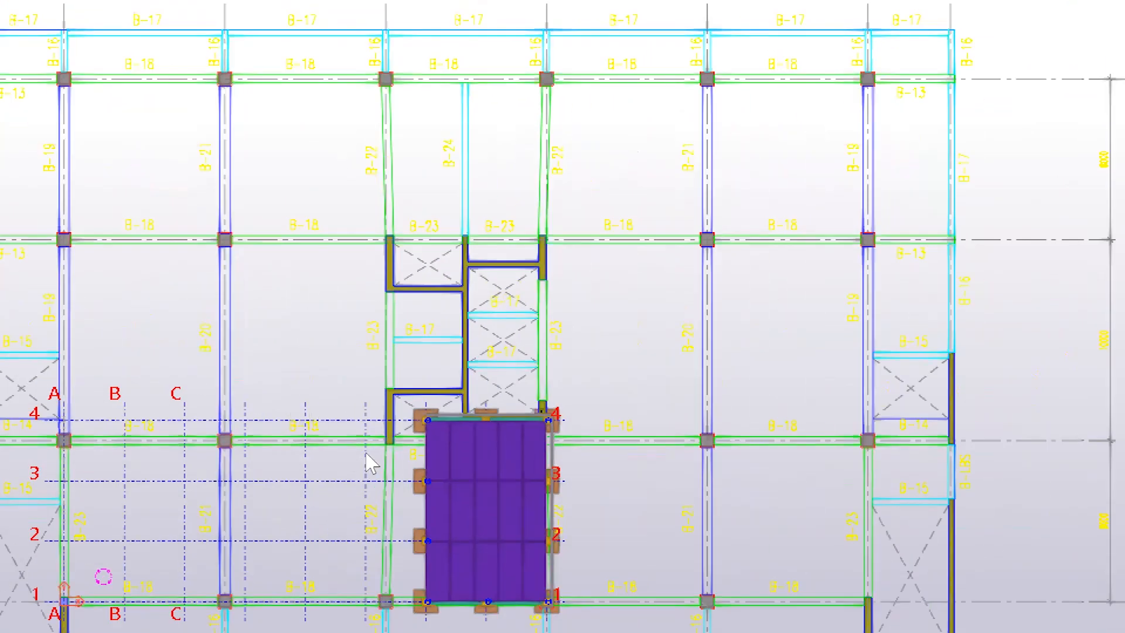
mouse_move(287, 552)
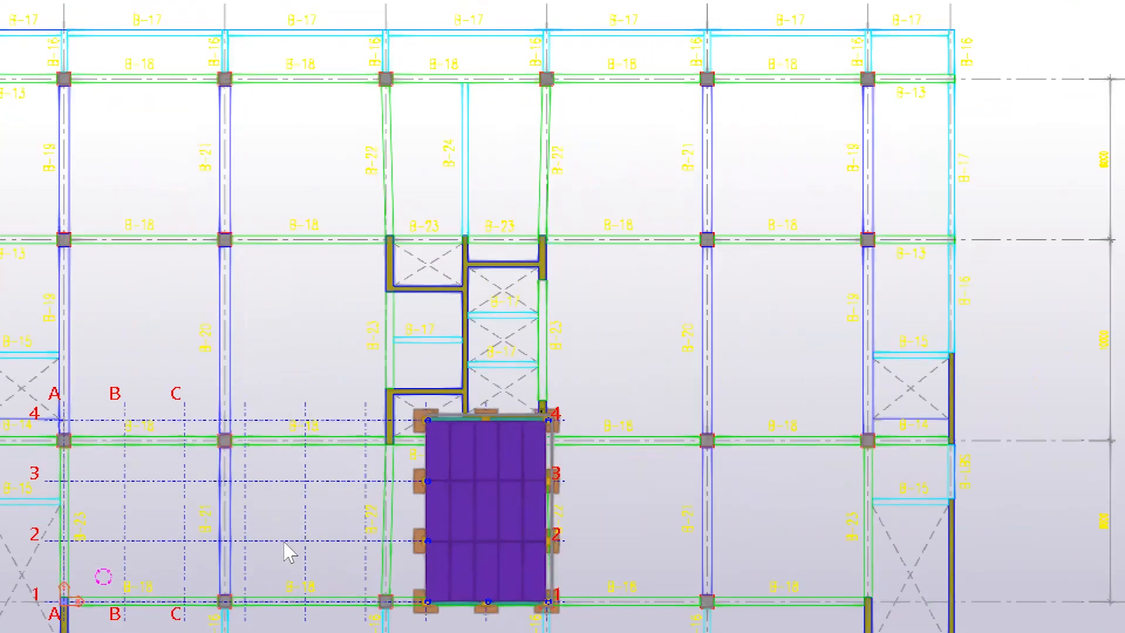
mouse_move(287, 460)
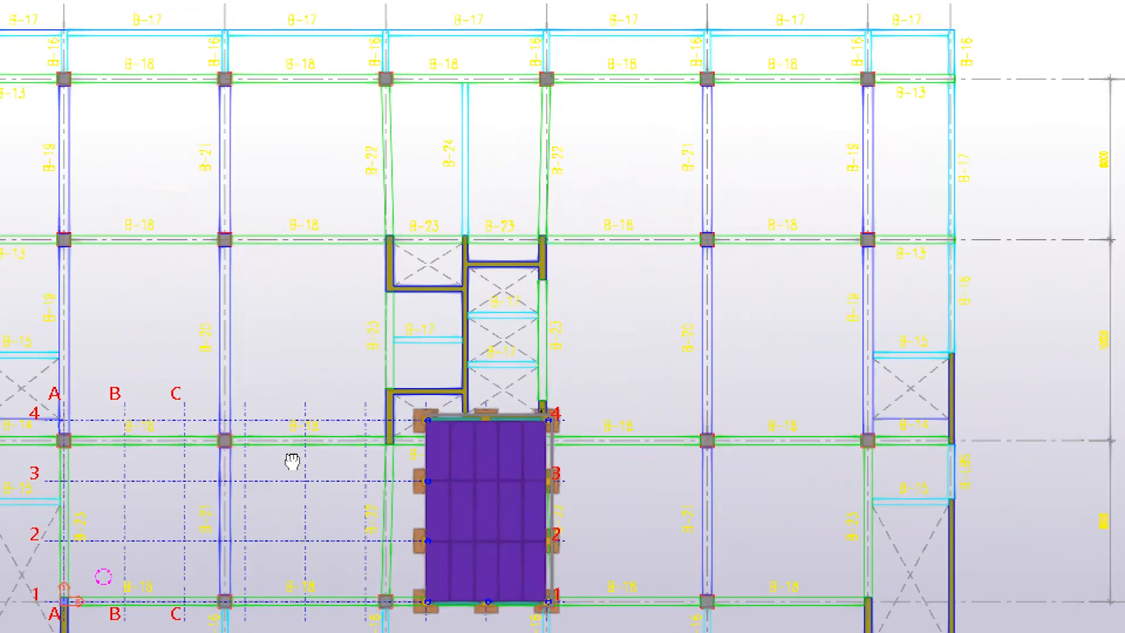
Step: Zoom out to see the inserted plan overlaid on the Tekla grid and footings
scroll(down, 3)
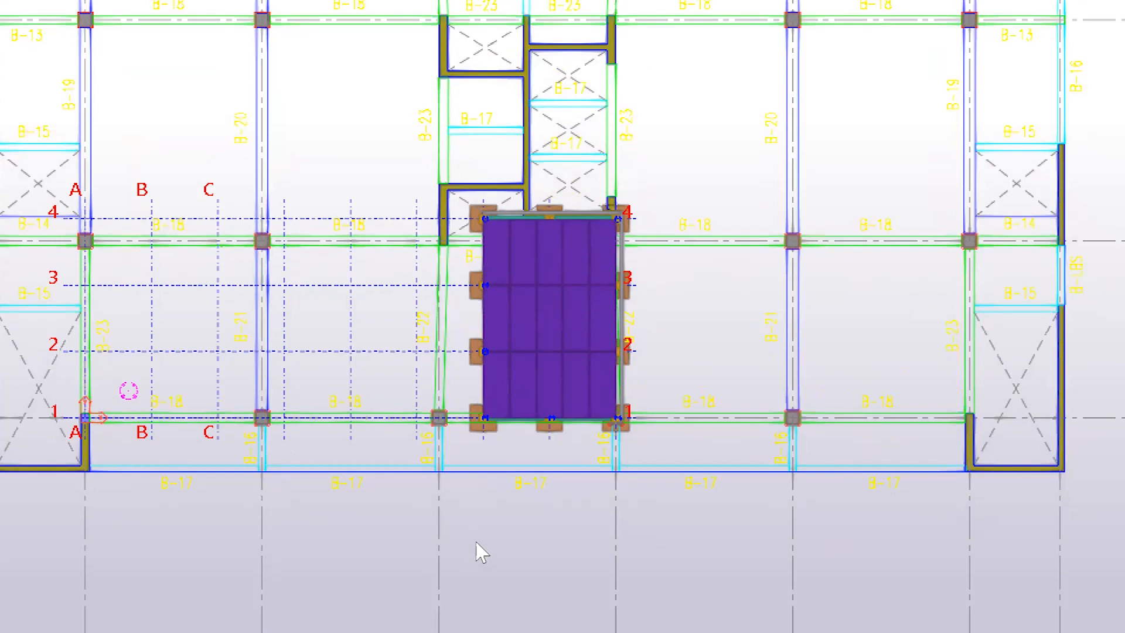
mouse_move(393, 361)
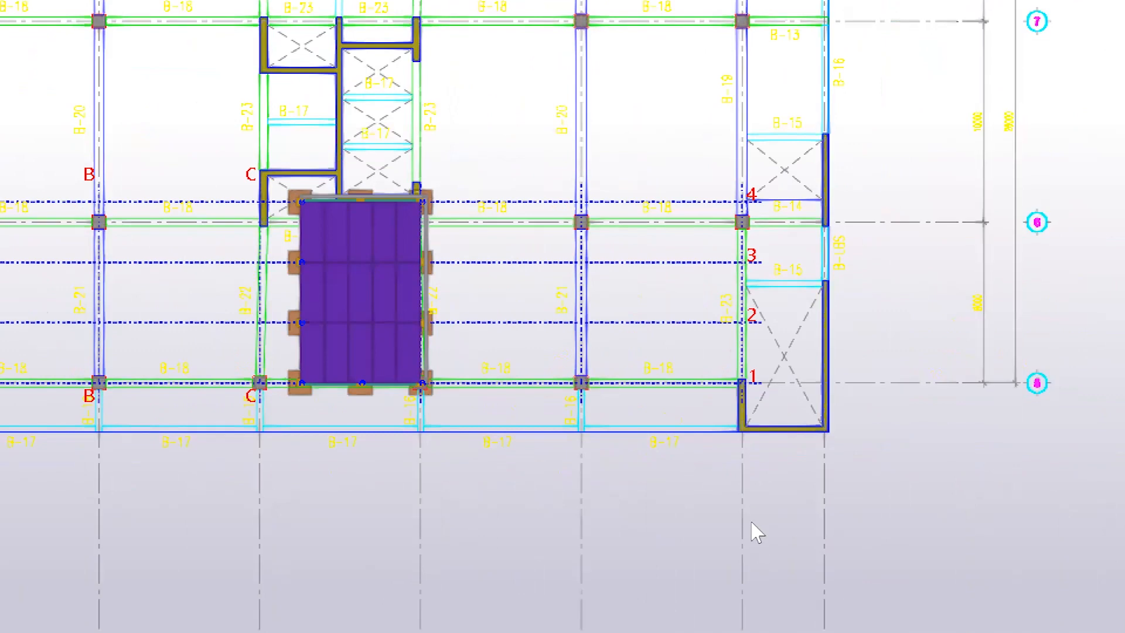
mouse_move(427, 487)
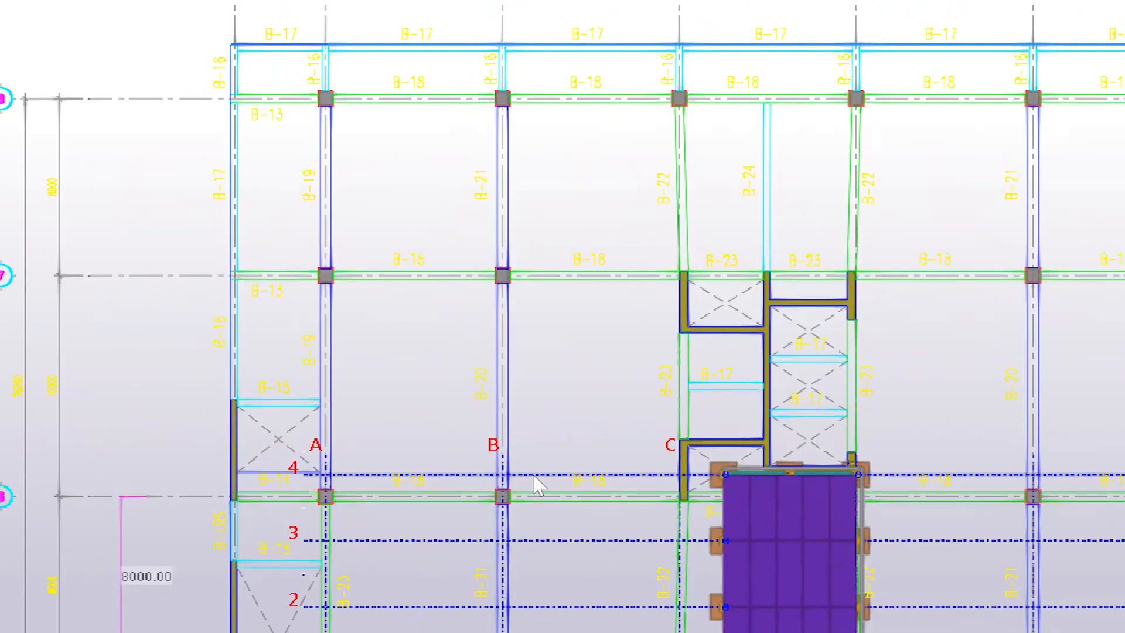
mouse_move(495, 495)
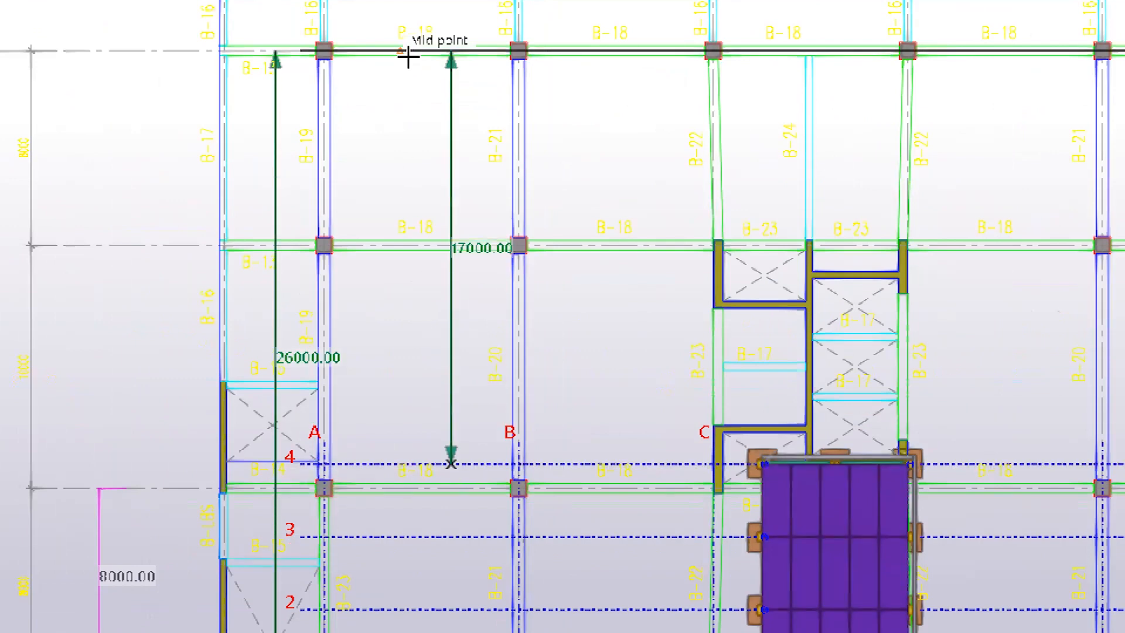
mouse_move(443, 51)
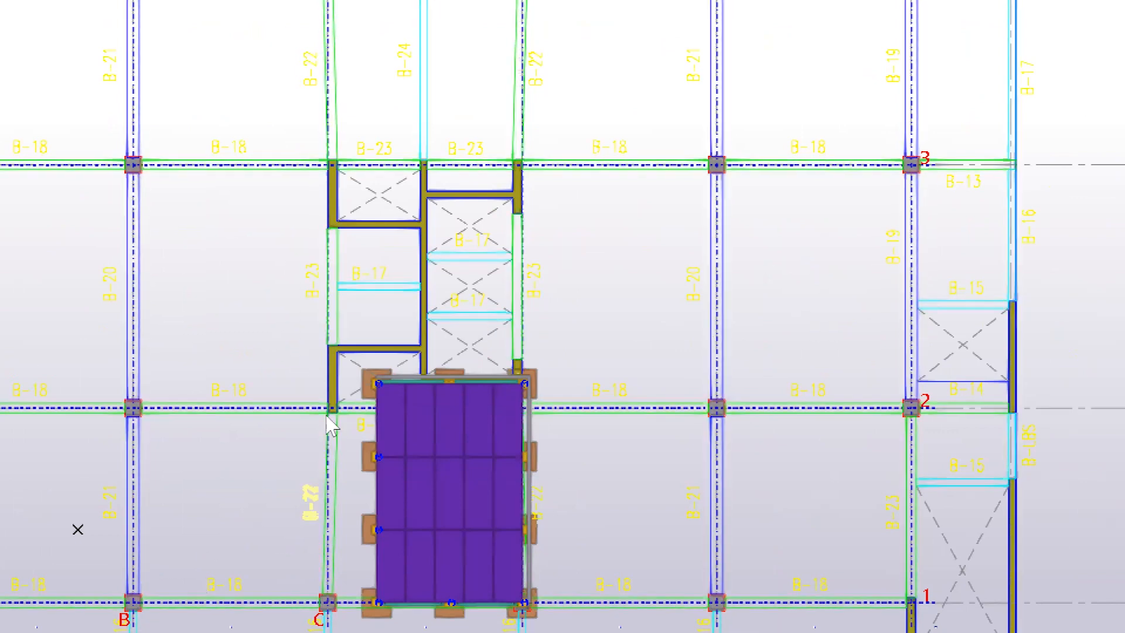
mouse_move(771, 321)
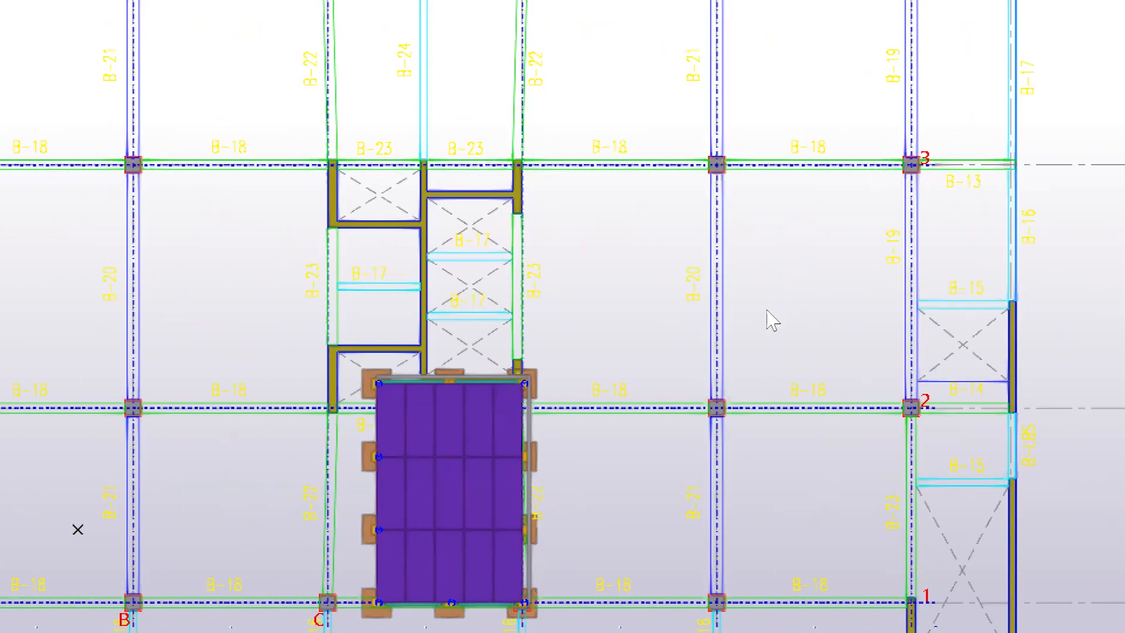
mouse_move(785, 379)
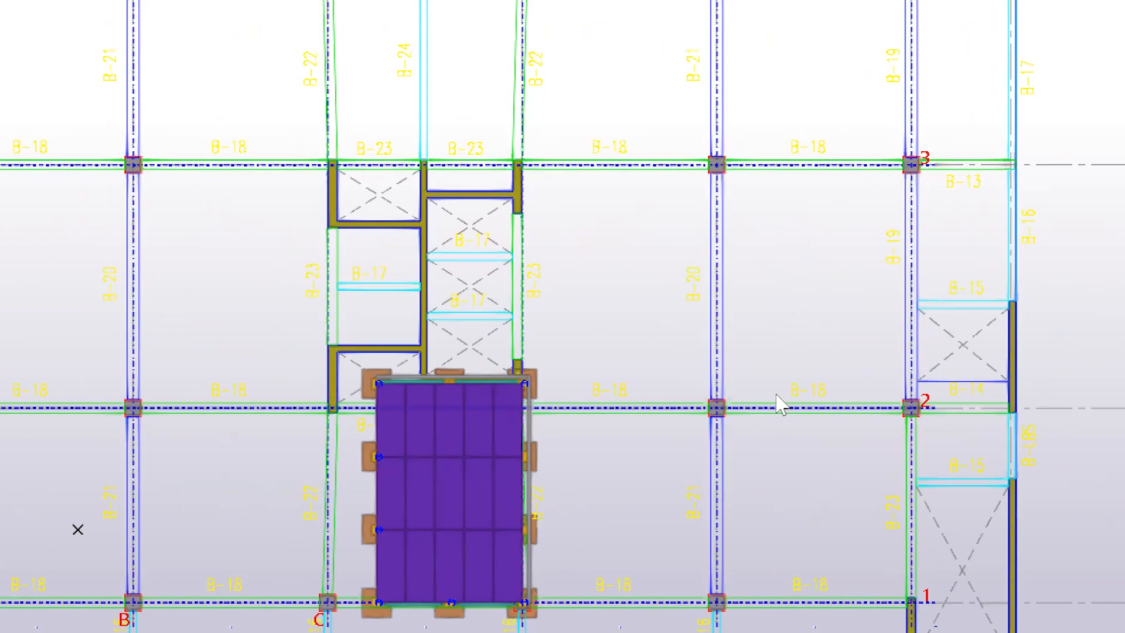
mouse_move(782, 403)
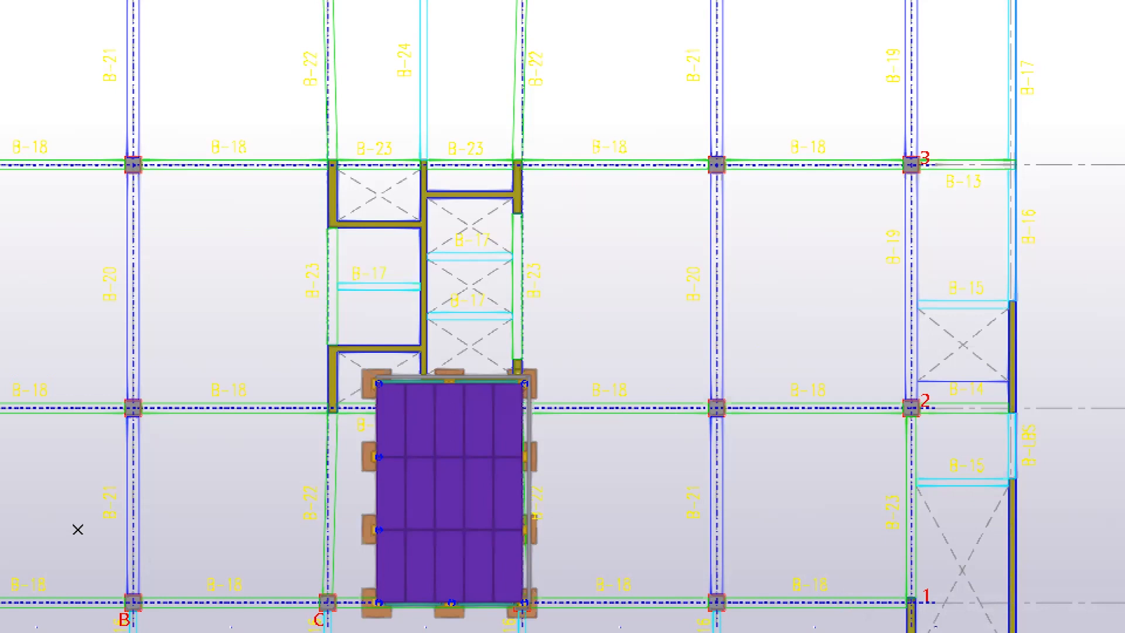
mouse_move(280, 341)
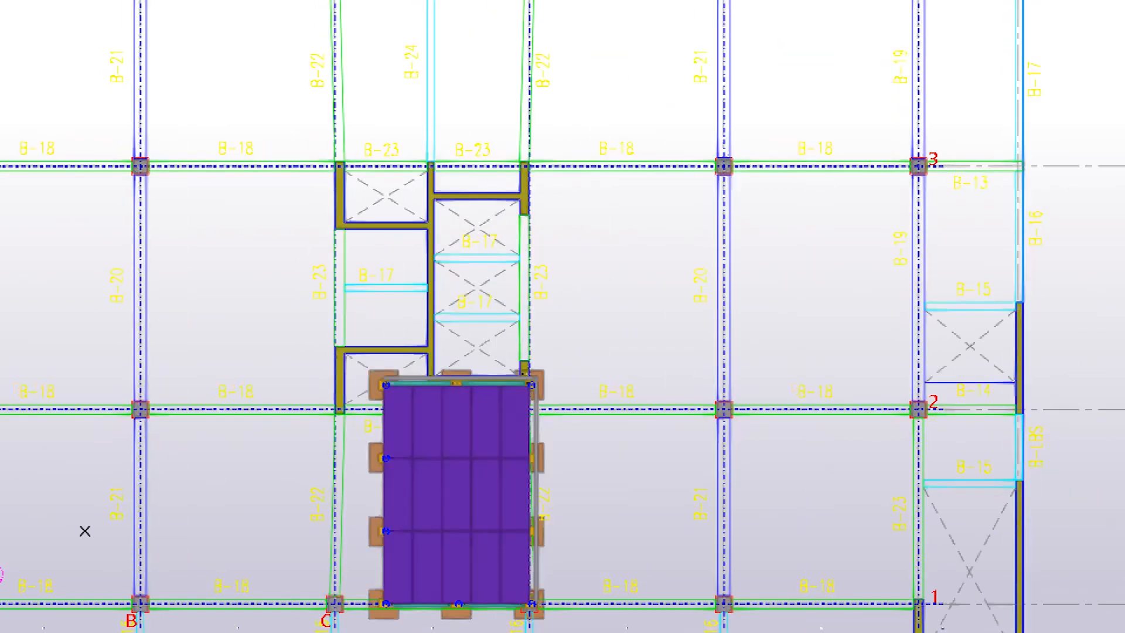
mouse_move(219, 370)
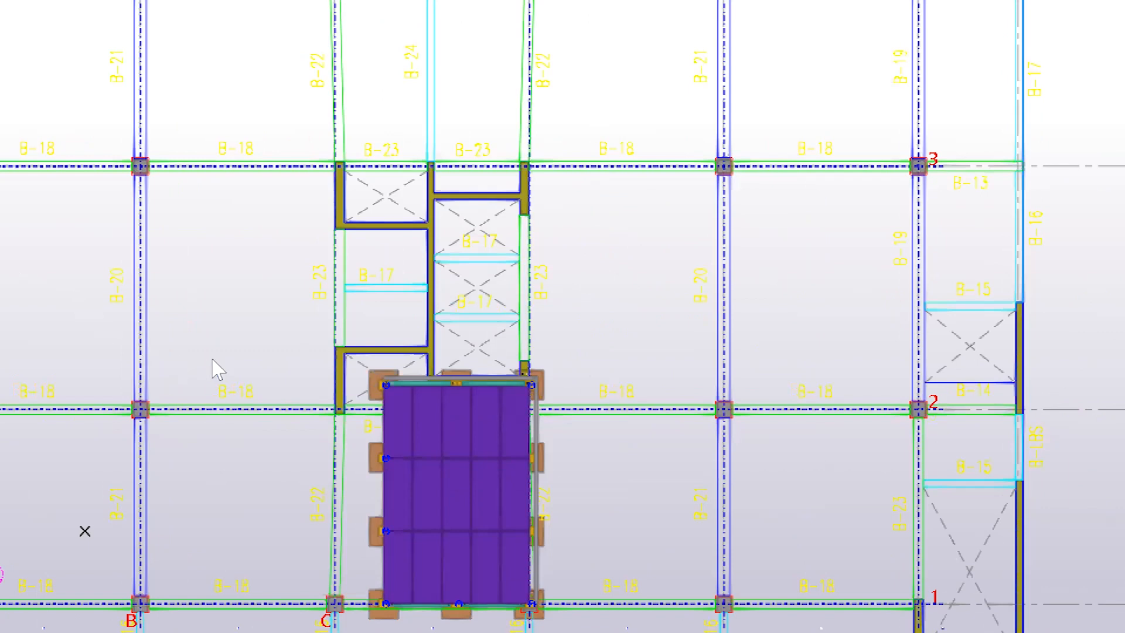